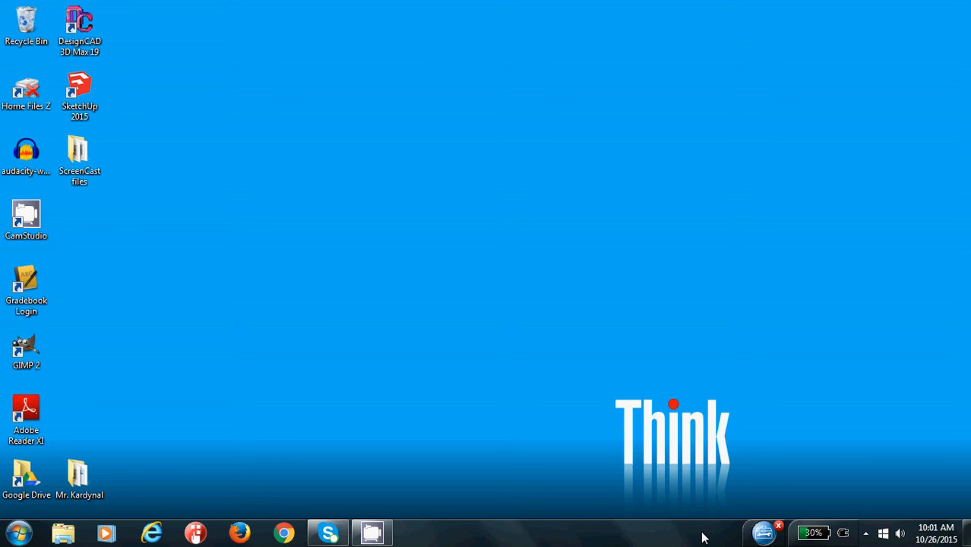
{"action": "mouse_move", "coordinate": [614, 514]}
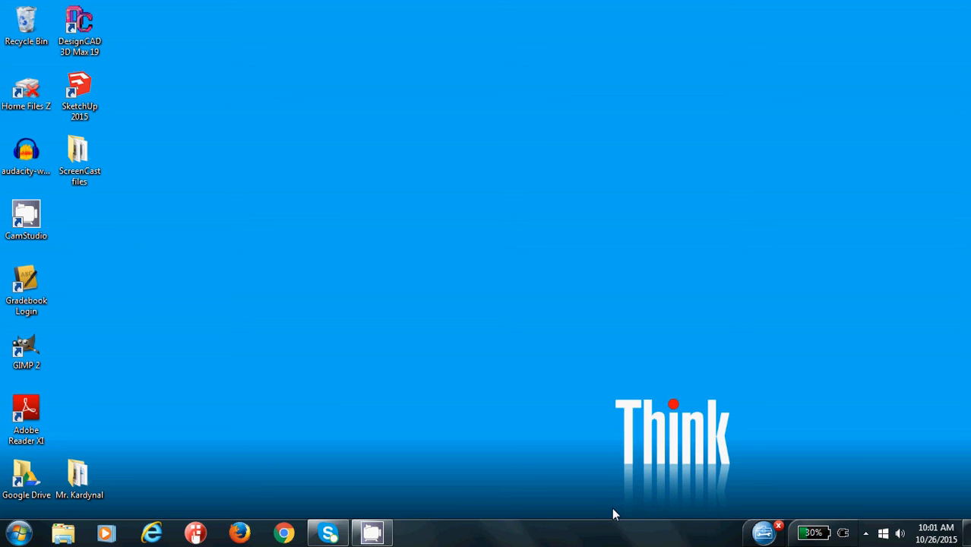
Launch DesignCAD 3D MAX 19 from the desktop and reposition its New File Wizard.
{"action": "left_click", "coordinate": [79, 24]}
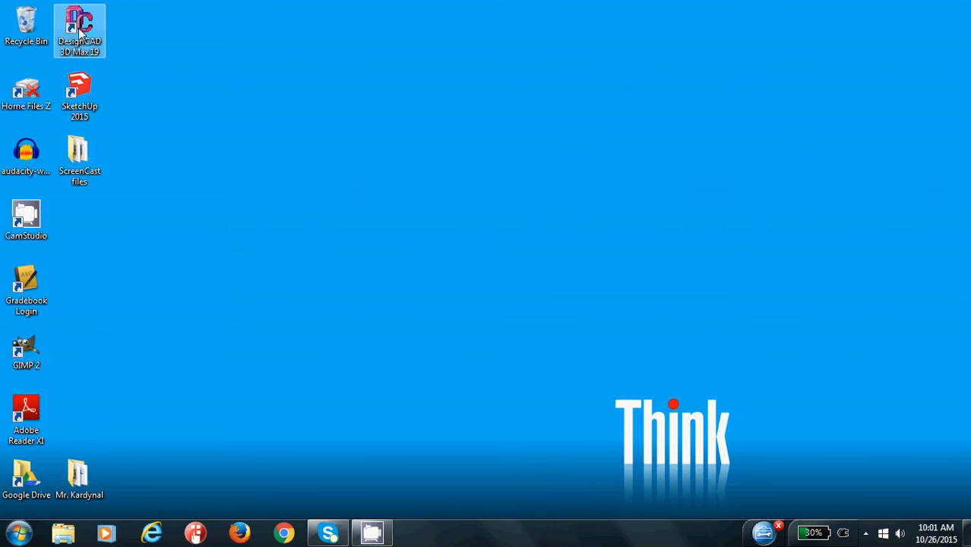
{"action": "double_click", "coordinate": [79, 30]}
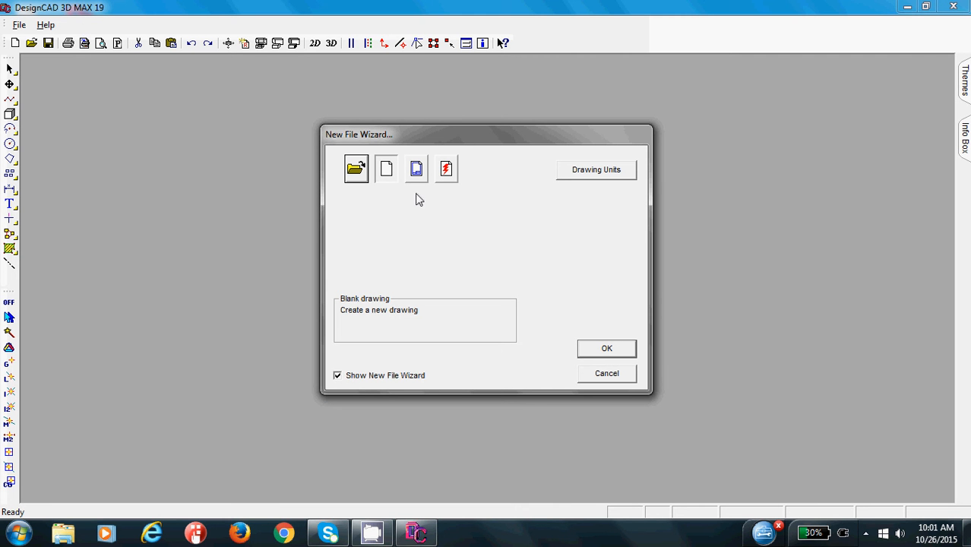
{"action": "left_click_drag", "start_coordinate": [418, 133], "coordinate": [456, 120]}
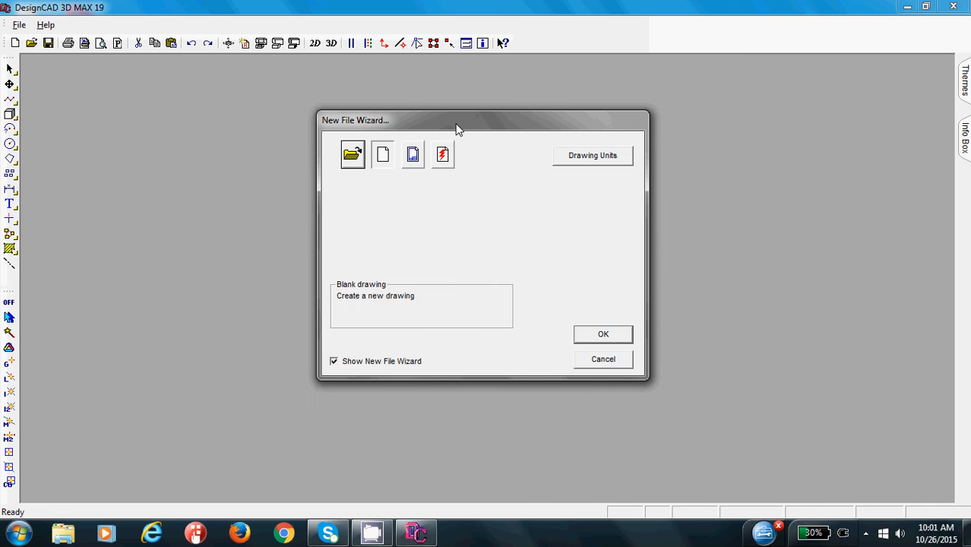
{"action": "mouse_move", "coordinate": [444, 216]}
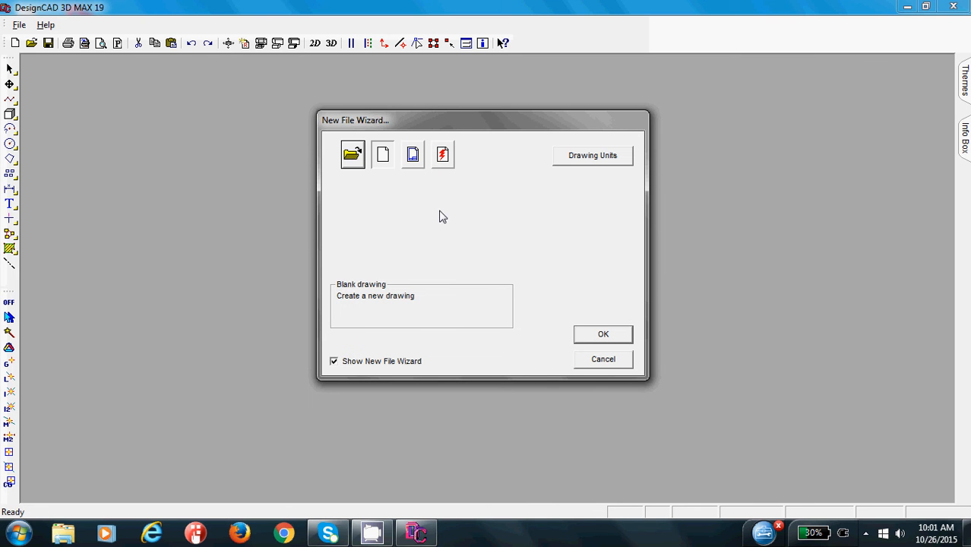
{"action": "mouse_move", "coordinate": [394, 219]}
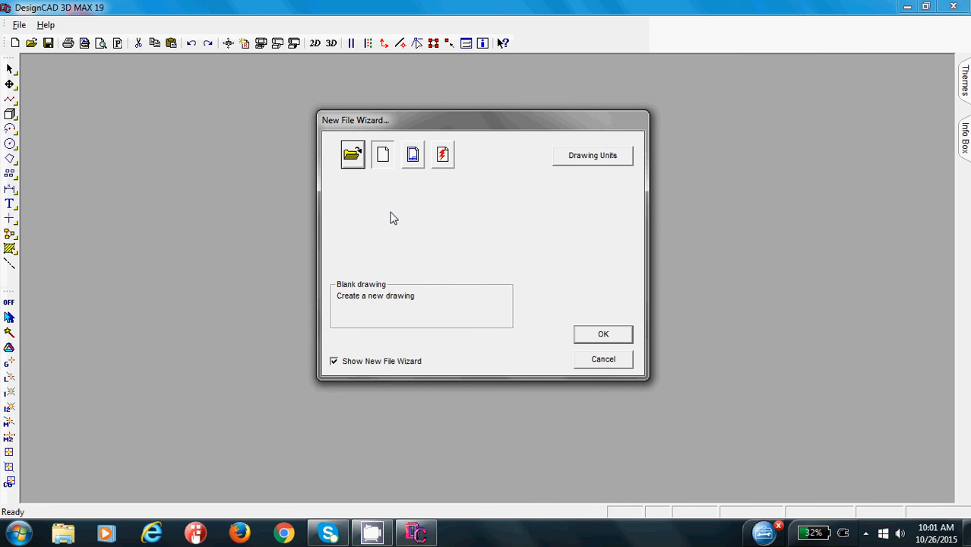
{"action": "mouse_move", "coordinate": [352, 178]}
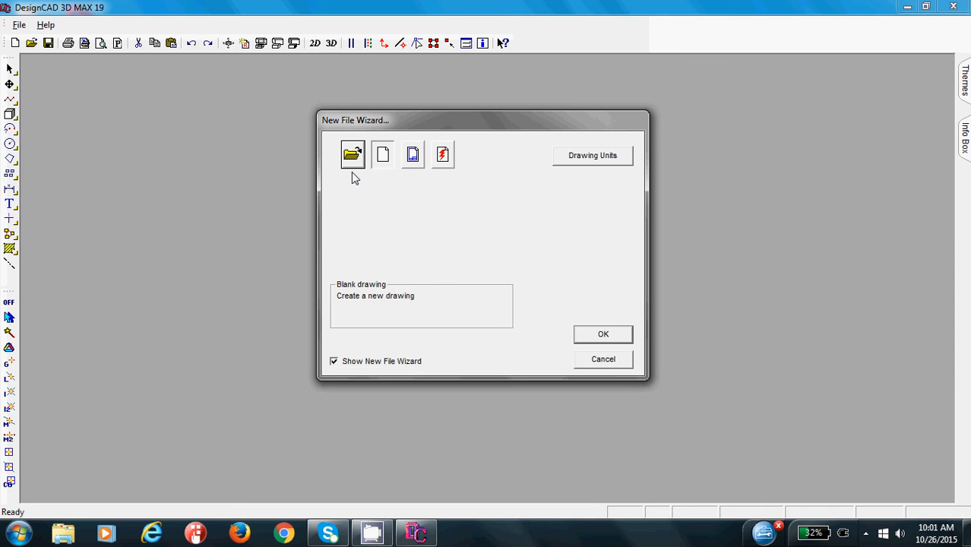
{"action": "mouse_move", "coordinate": [352, 155]}
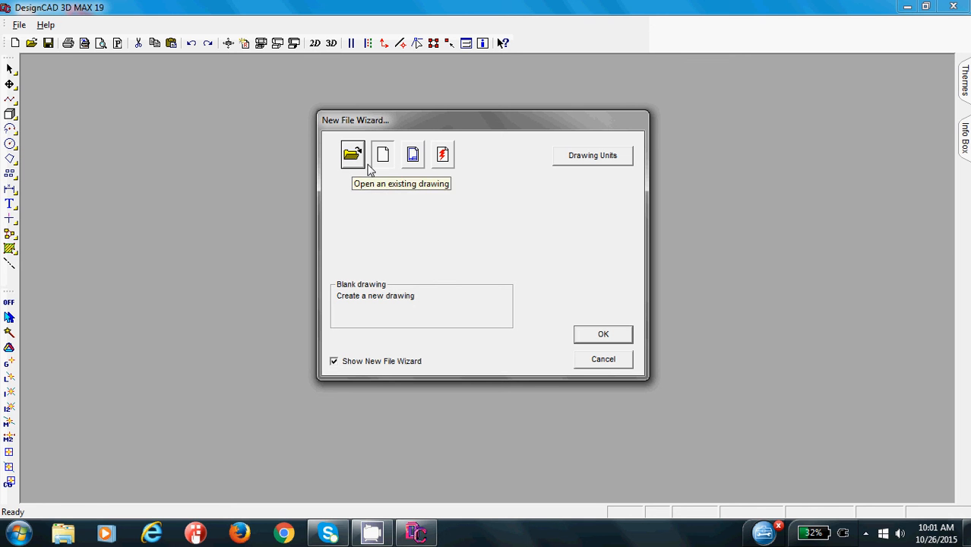
{"action": "mouse_move", "coordinate": [394, 188]}
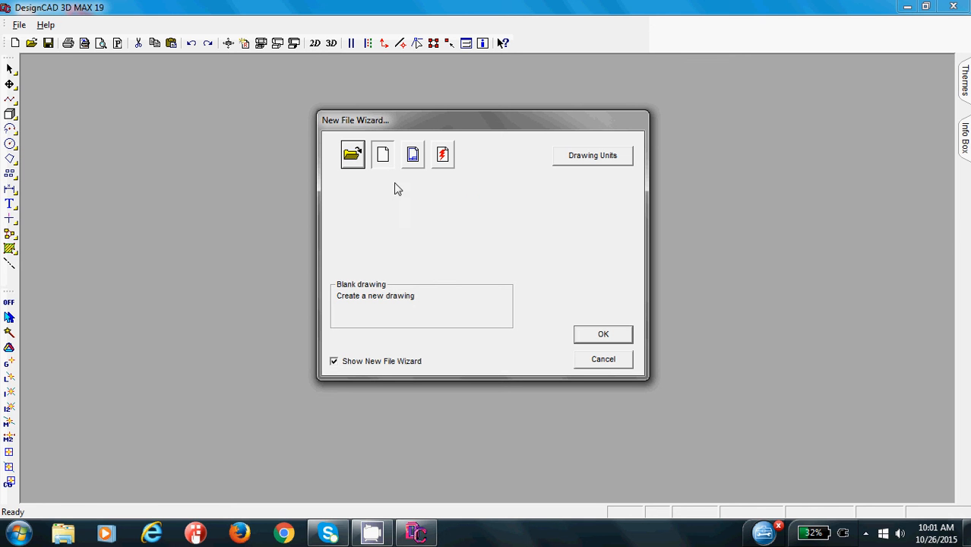
Set millimetres as the default unit for new drawings and create blank drawing Untitled-1.
{"action": "left_click", "coordinate": [592, 155]}
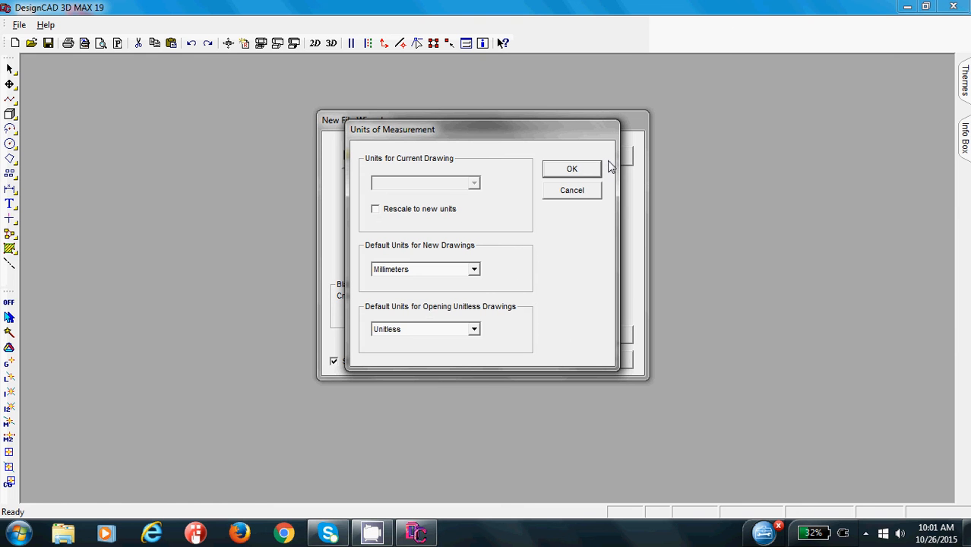
{"action": "left_click", "coordinate": [474, 269]}
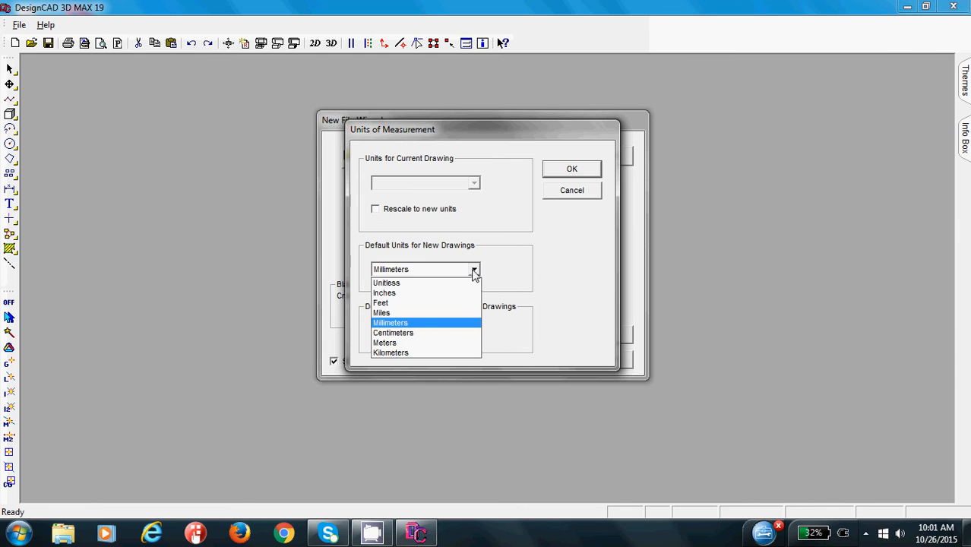
{"action": "left_click", "coordinate": [390, 322]}
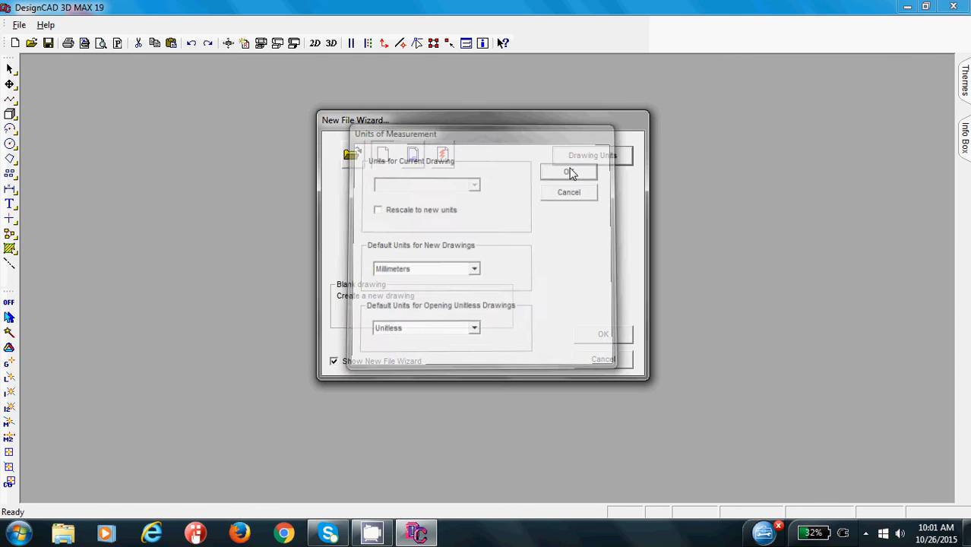
{"action": "left_click", "coordinate": [568, 171]}
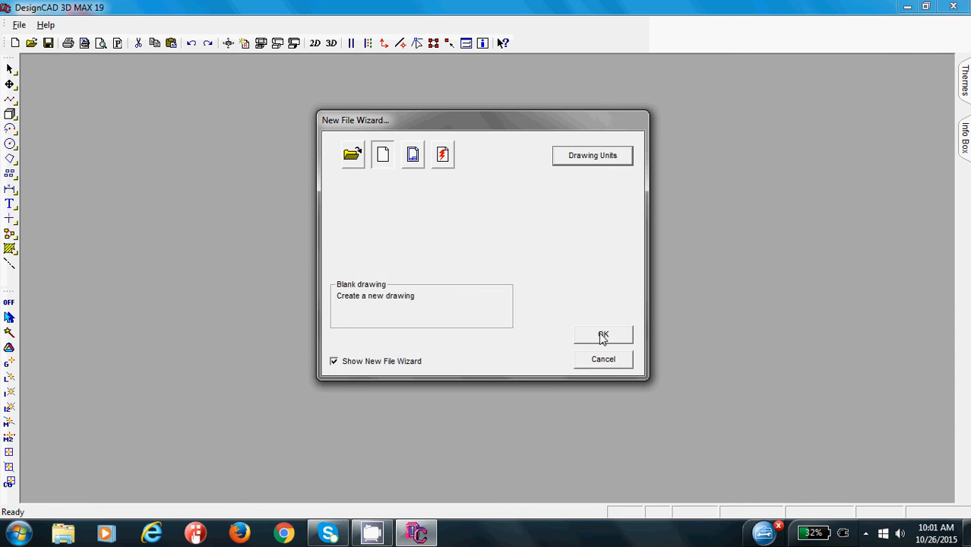
{"action": "left_click", "coordinate": [601, 336]}
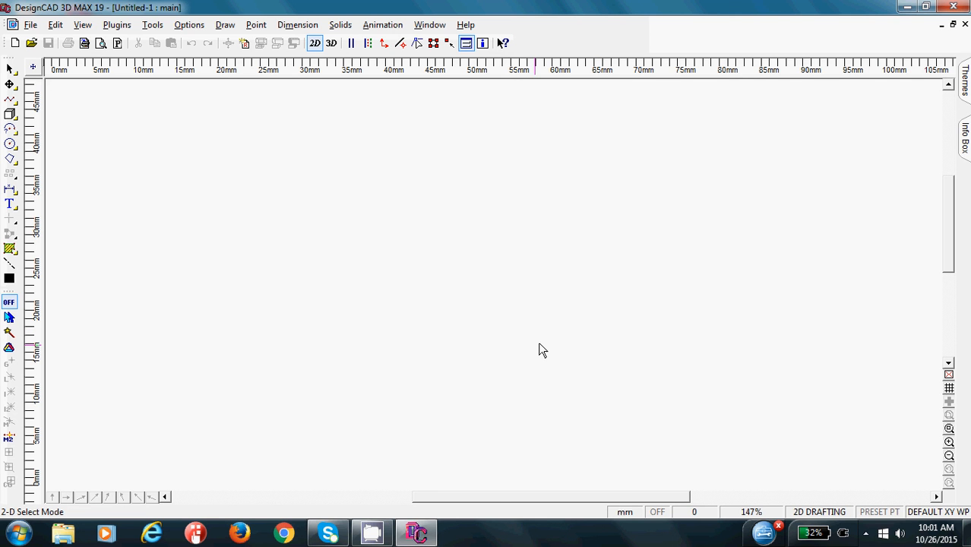
{"action": "mouse_move", "coordinate": [317, 326]}
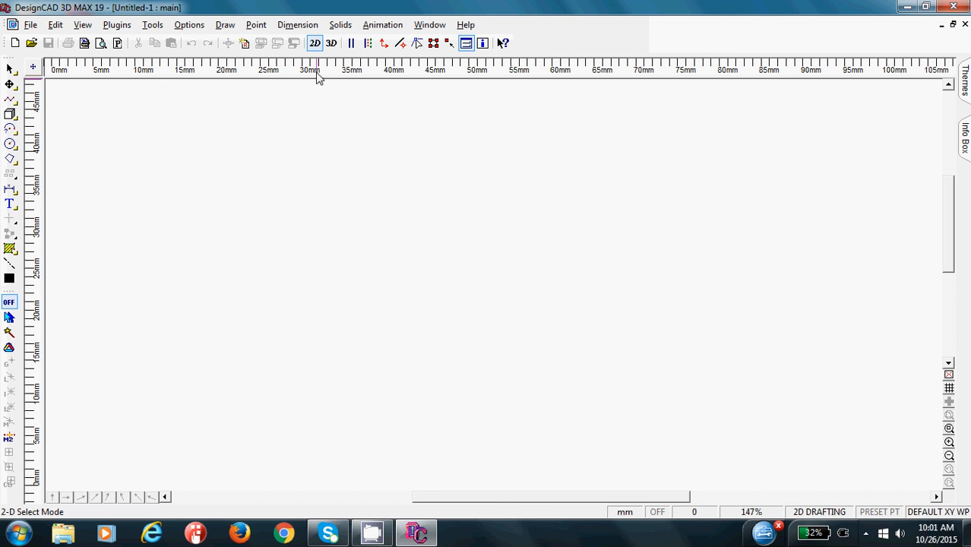
{"action": "mouse_move", "coordinate": [273, 82]}
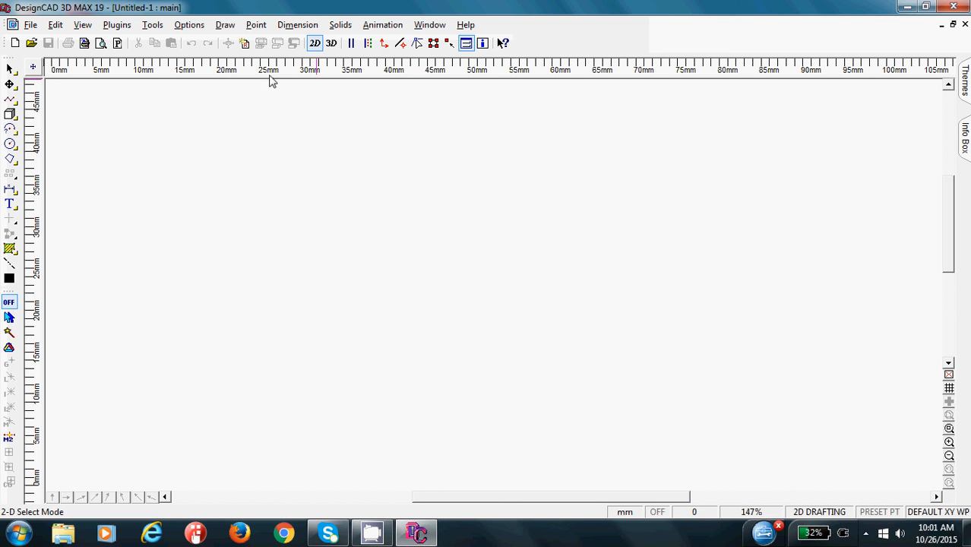
{"action": "mouse_move", "coordinate": [281, 79]}
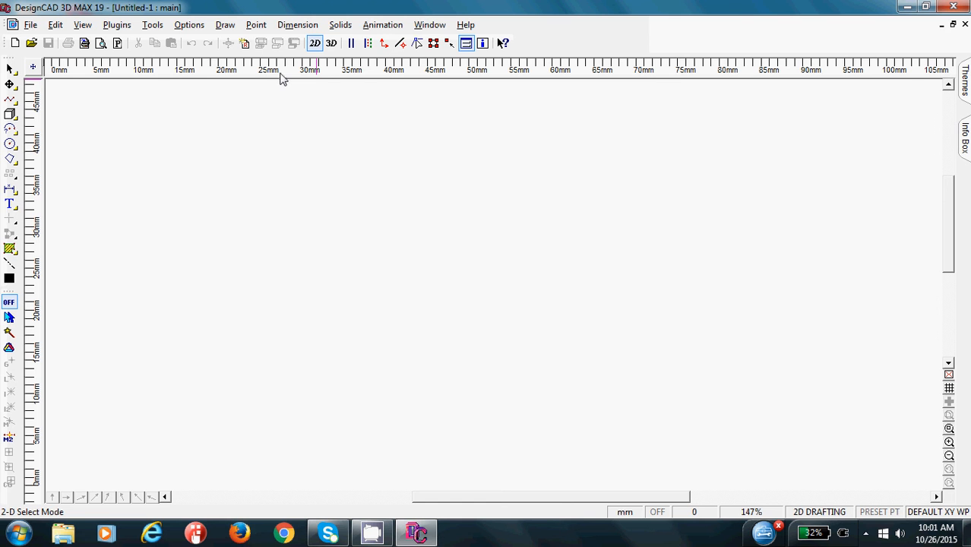
{"action": "left_click", "coordinate": [115, 42]}
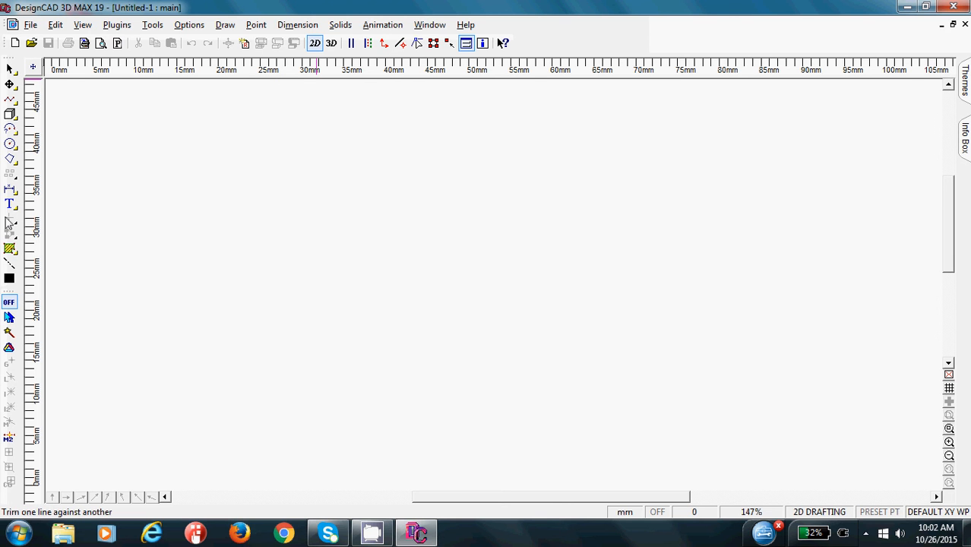
{"action": "mouse_move", "coordinate": [30, 24]}
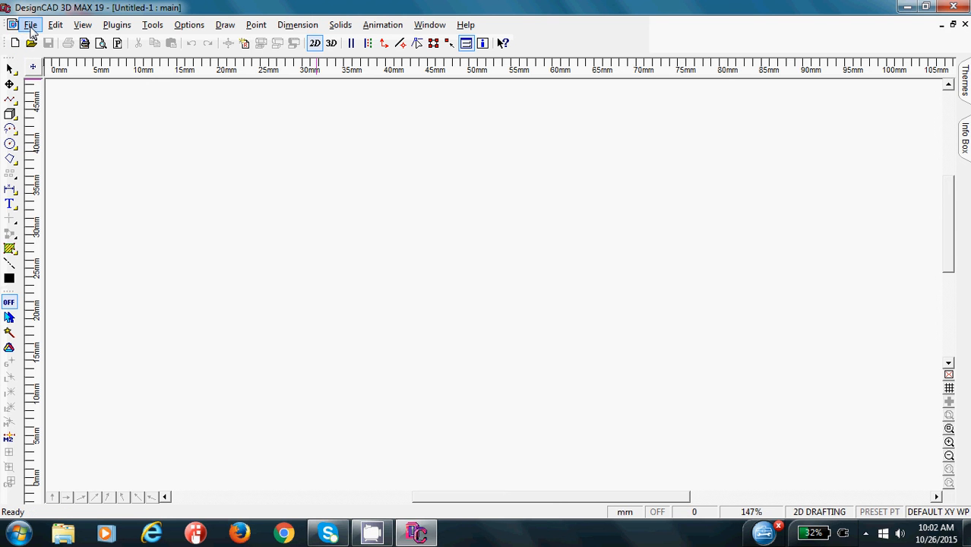
{"action": "left_click", "coordinate": [55, 24]}
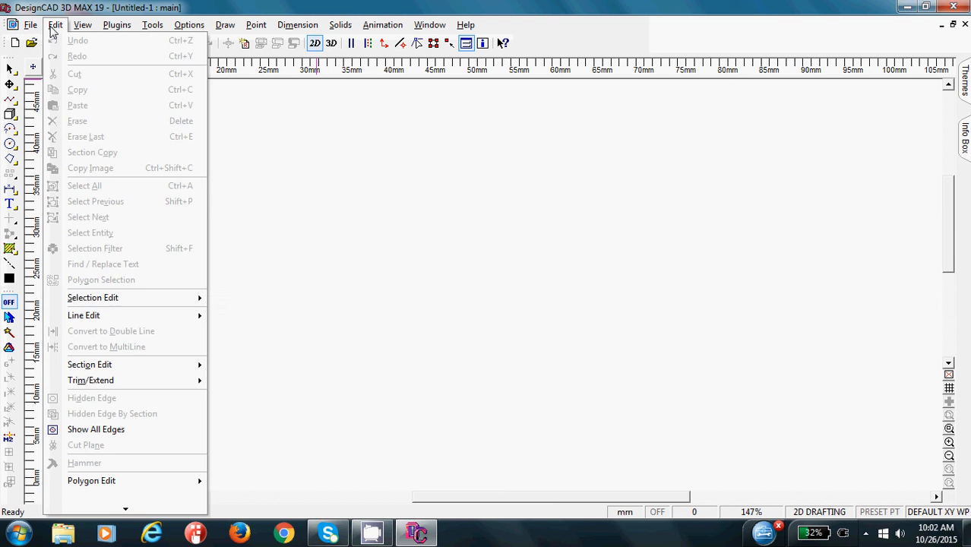
{"action": "left_click", "coordinate": [115, 24]}
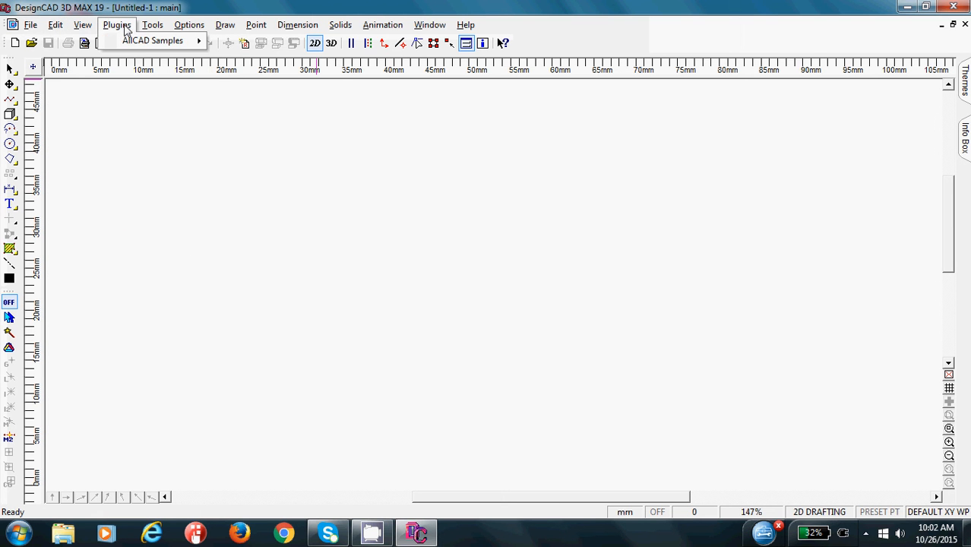
{"action": "left_click", "coordinate": [225, 24]}
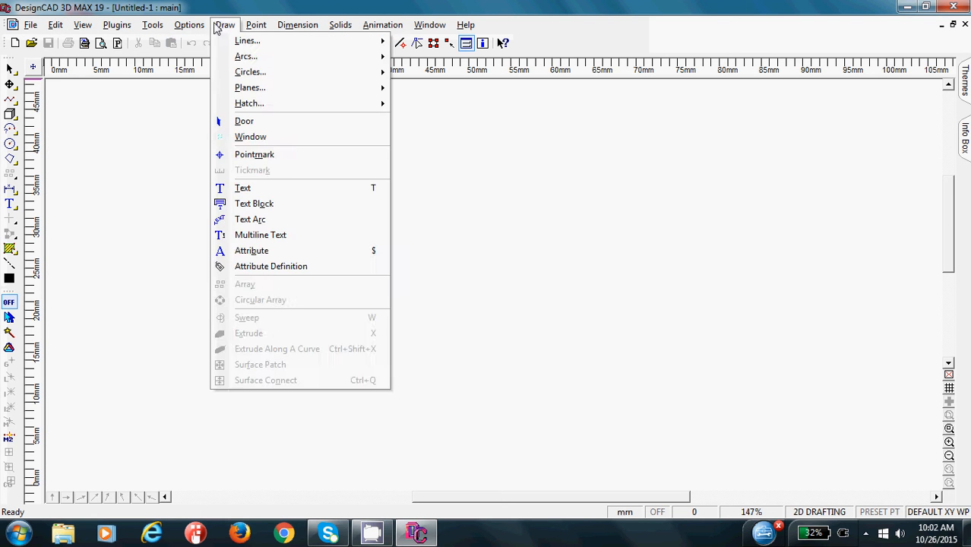
{"action": "left_click", "coordinate": [341, 24]}
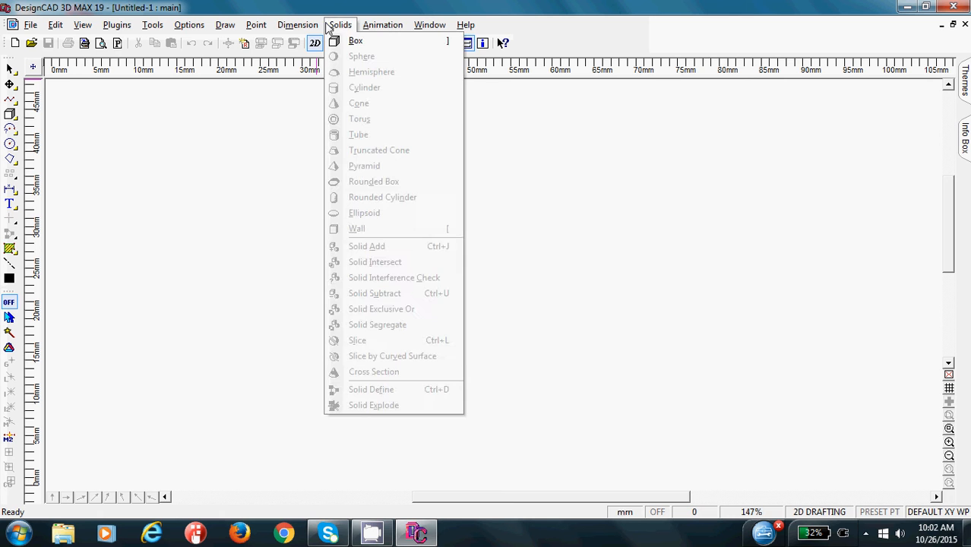
{"action": "left_click", "coordinate": [296, 24]}
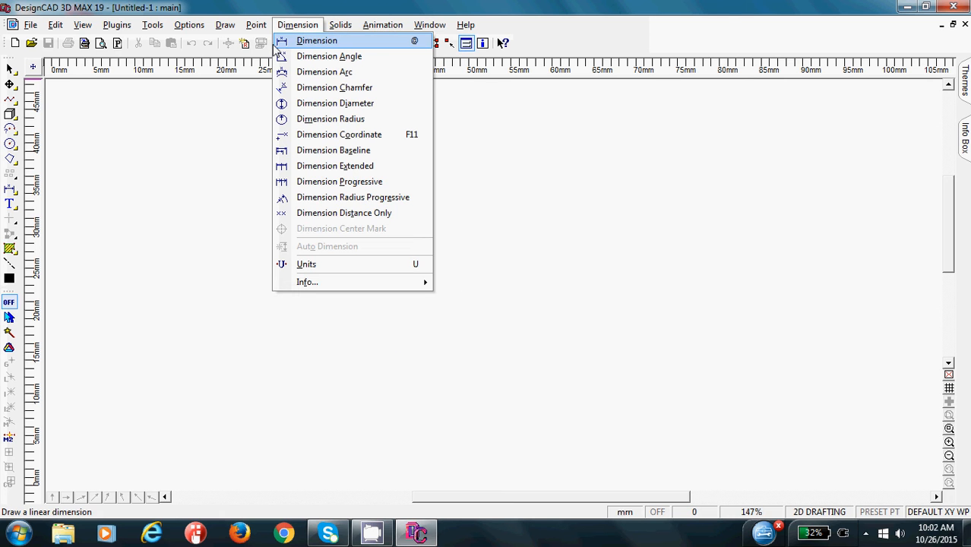
{"action": "mouse_move", "coordinate": [224, 79]}
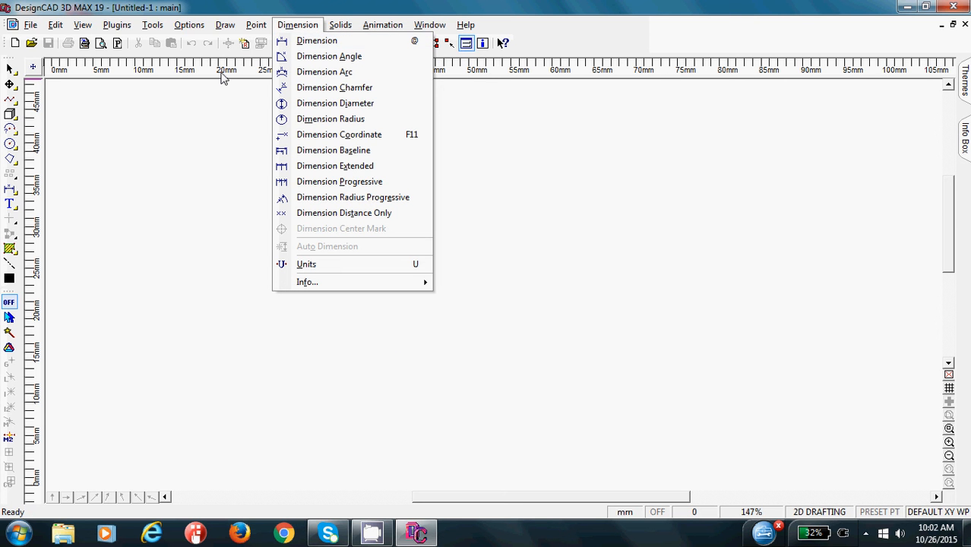
{"action": "mouse_move", "coordinate": [18, 49]}
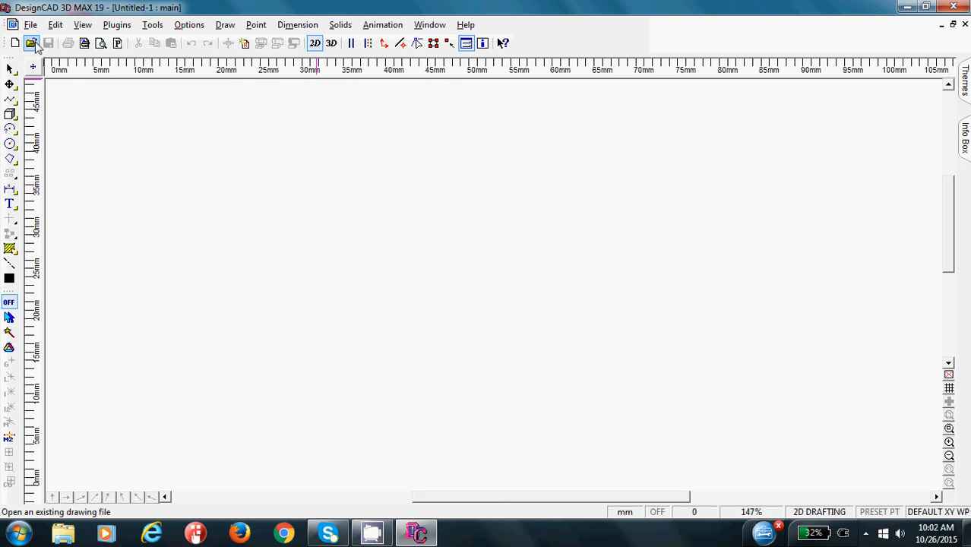
{"action": "mouse_move", "coordinate": [33, 42]}
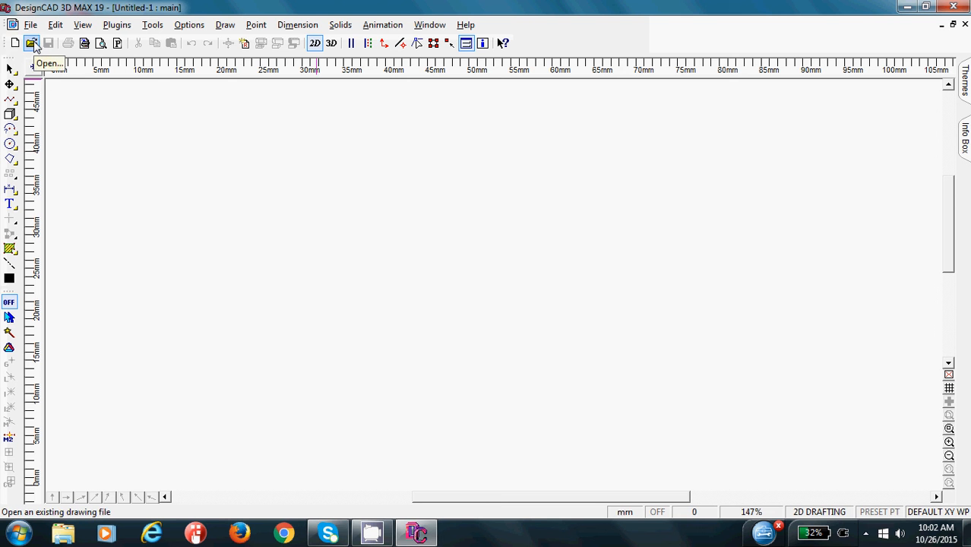
{"action": "mouse_move", "coordinate": [47, 43]}
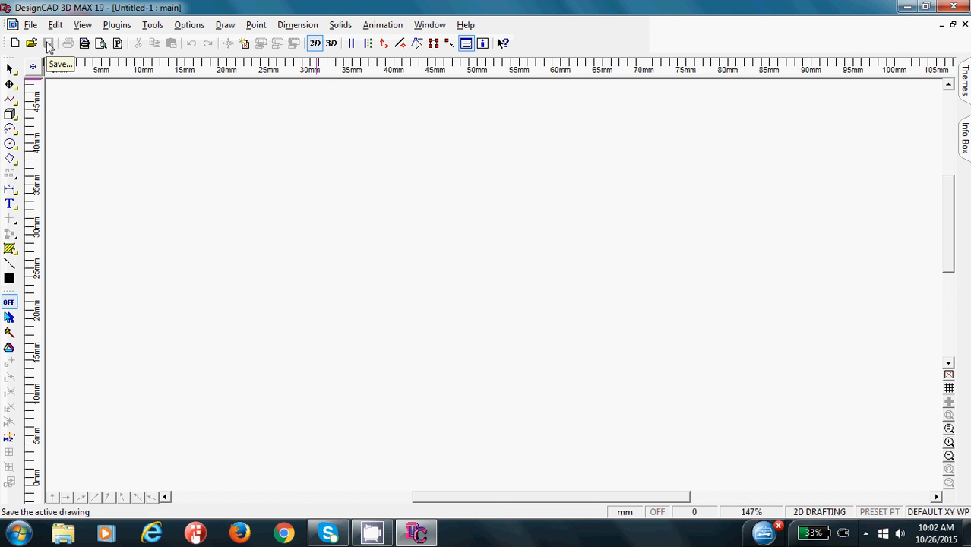
{"action": "left_click", "coordinate": [31, 24]}
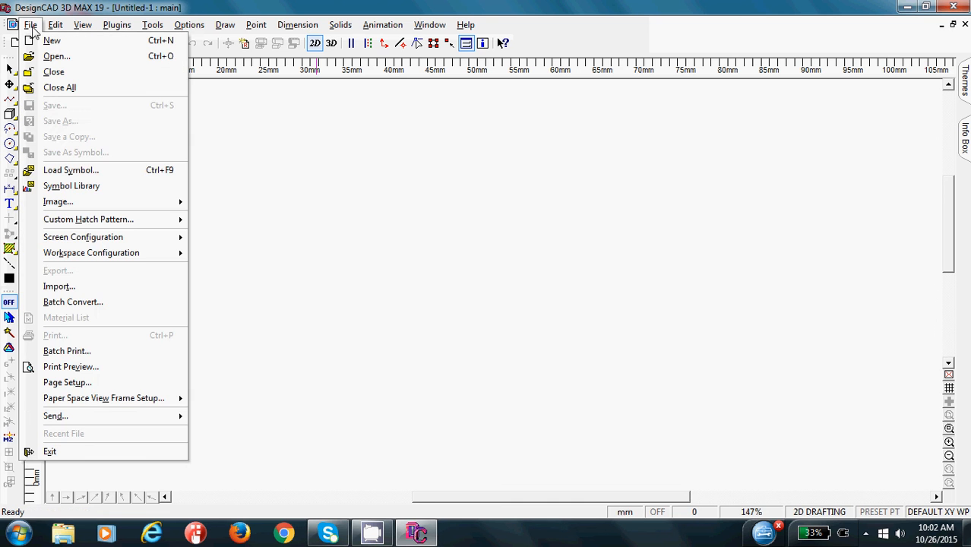
{"action": "mouse_move", "coordinate": [61, 121]}
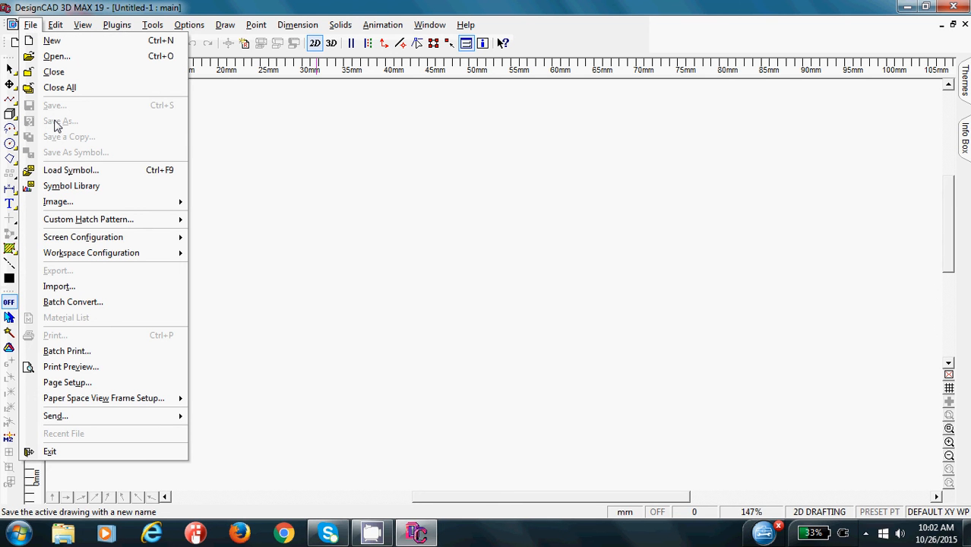
{"action": "mouse_move", "coordinate": [49, 37]}
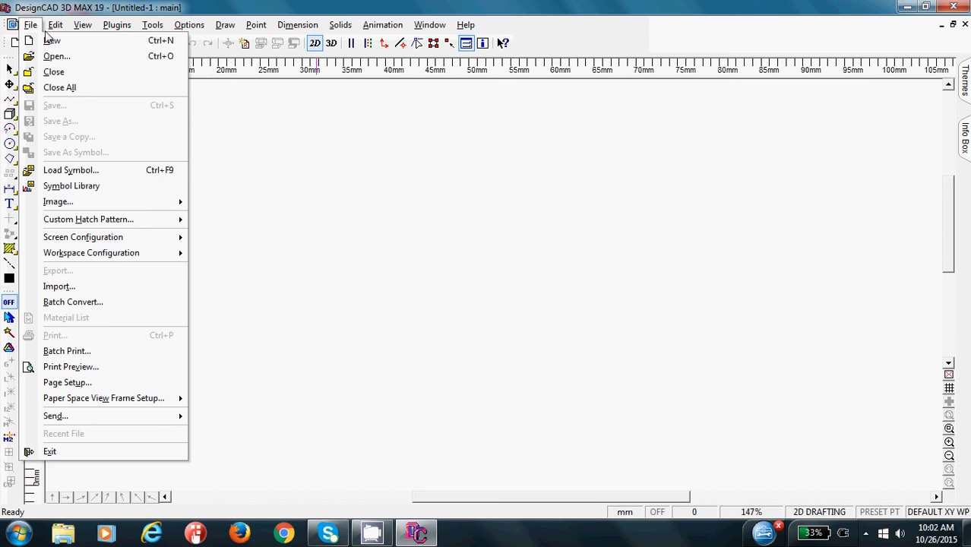
{"action": "left_click", "coordinate": [31, 24]}
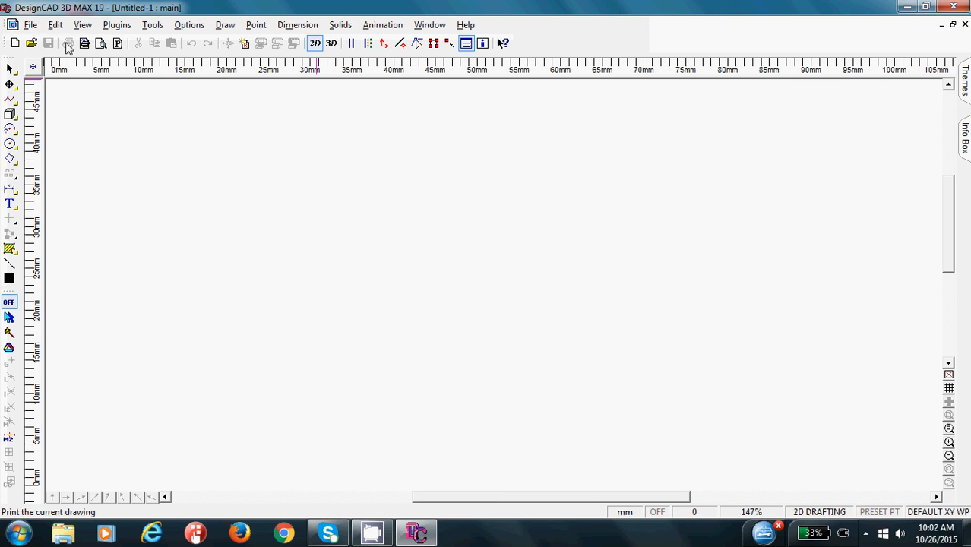
{"action": "mouse_move", "coordinate": [68, 43]}
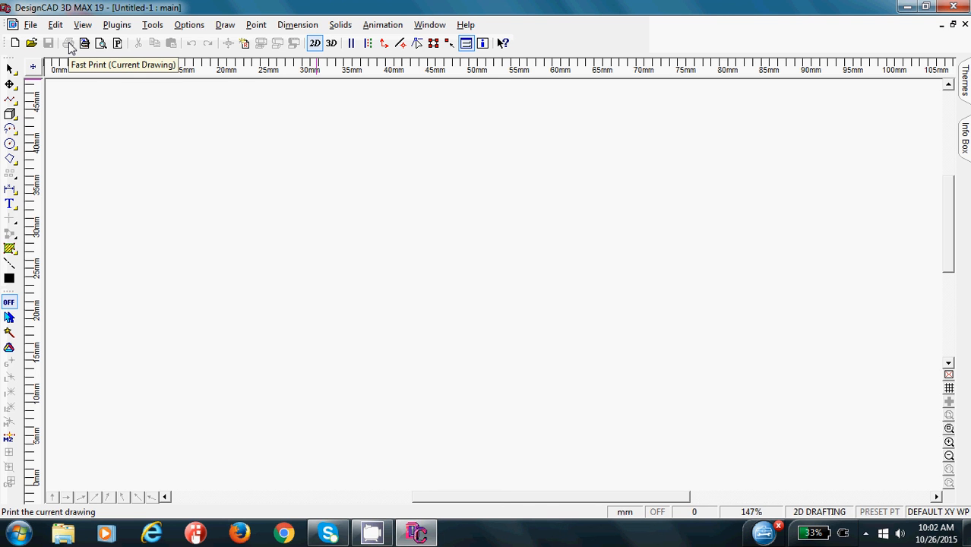
{"action": "mouse_move", "coordinate": [194, 57]}
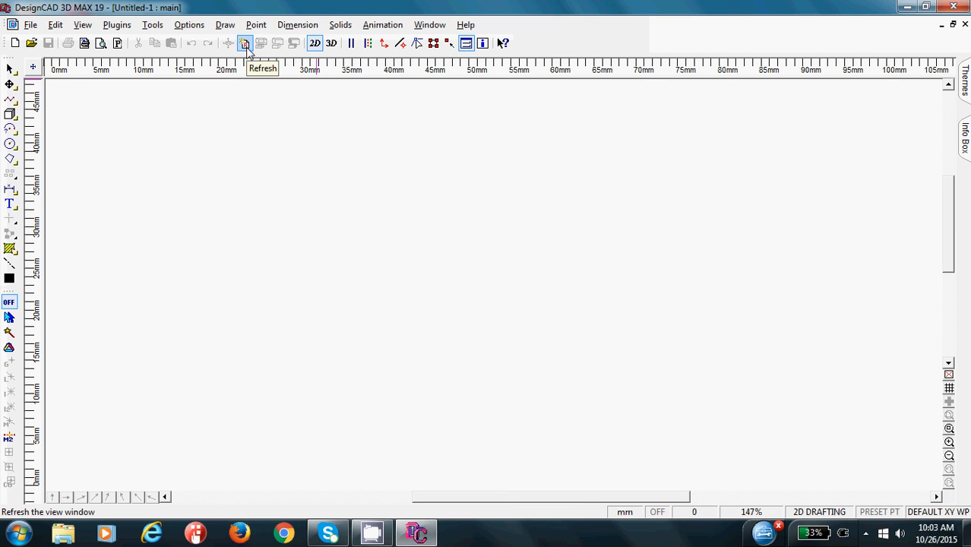
{"action": "mouse_move", "coordinate": [315, 43]}
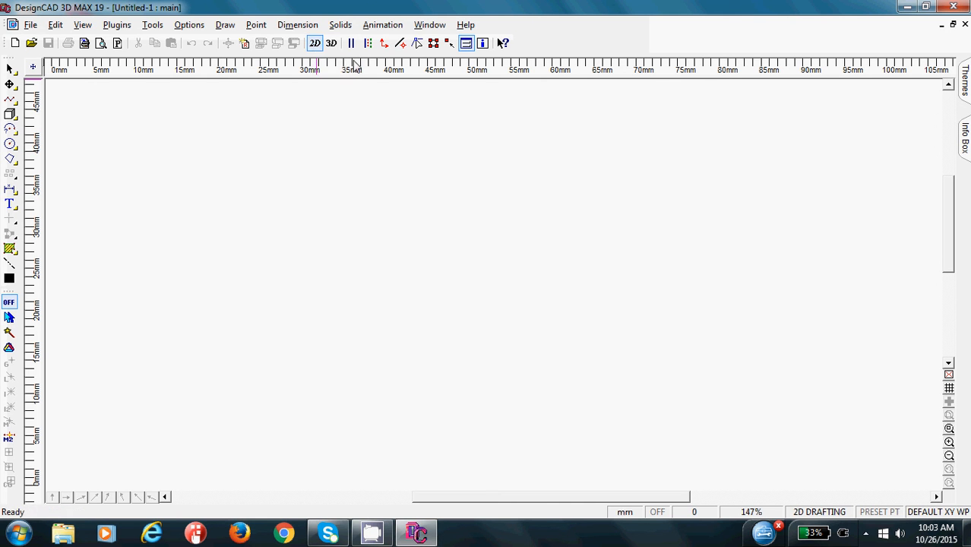
{"action": "mouse_move", "coordinate": [427, 70]}
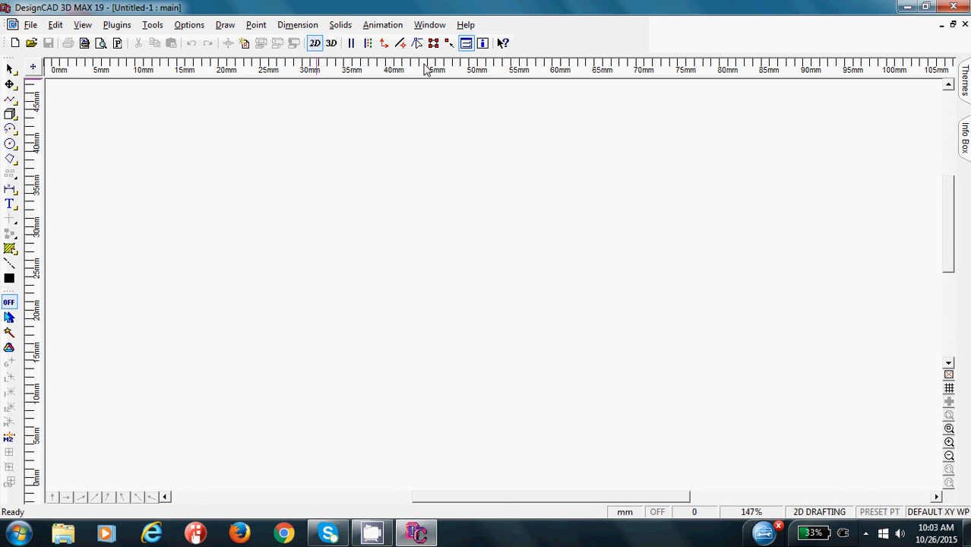
{"action": "mouse_move", "coordinate": [389, 61]}
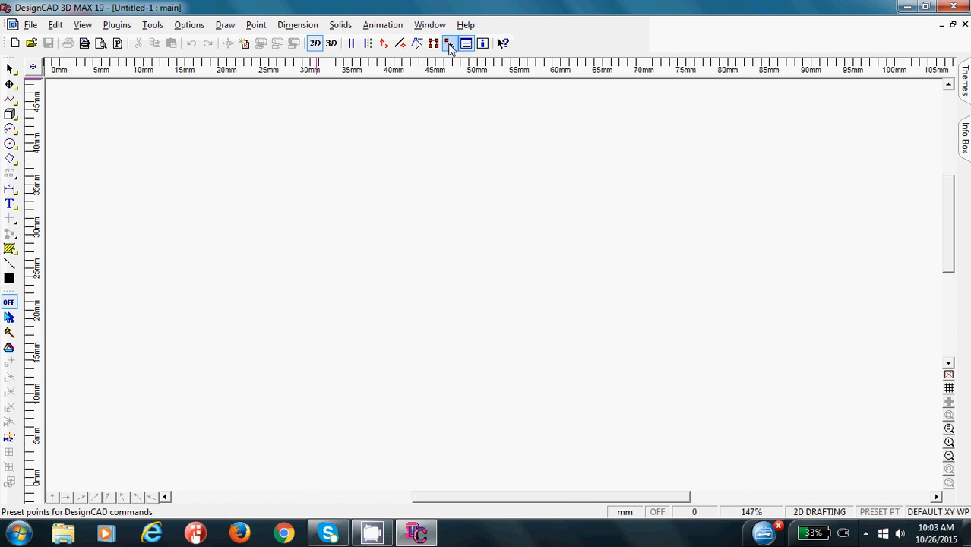
{"action": "left_click", "coordinate": [449, 42]}
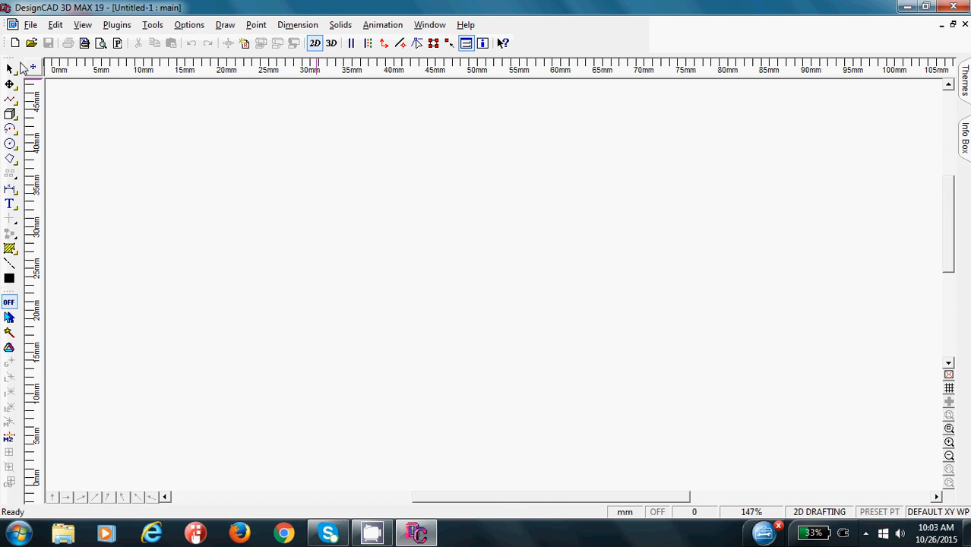
{"action": "mouse_move", "coordinate": [10, 68]}
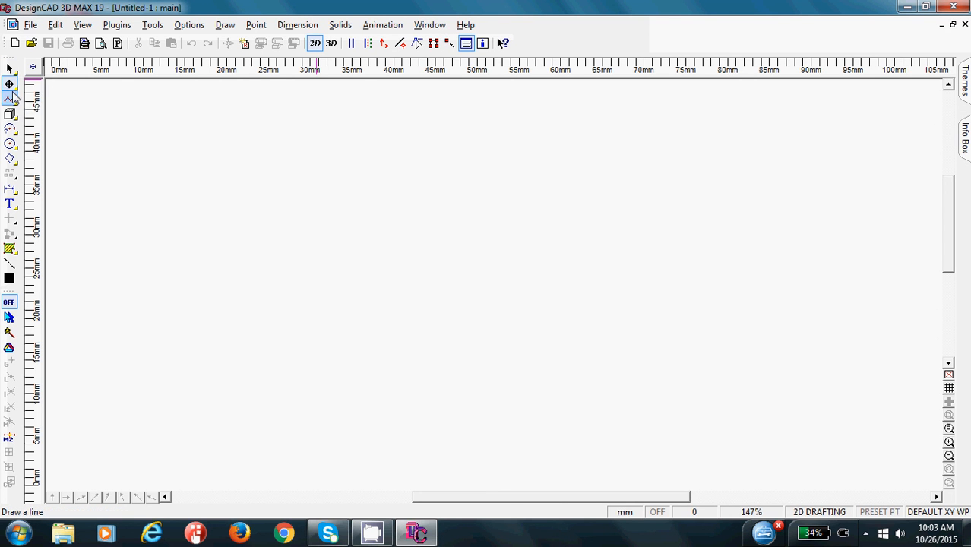
{"action": "left_click", "coordinate": [9, 99]}
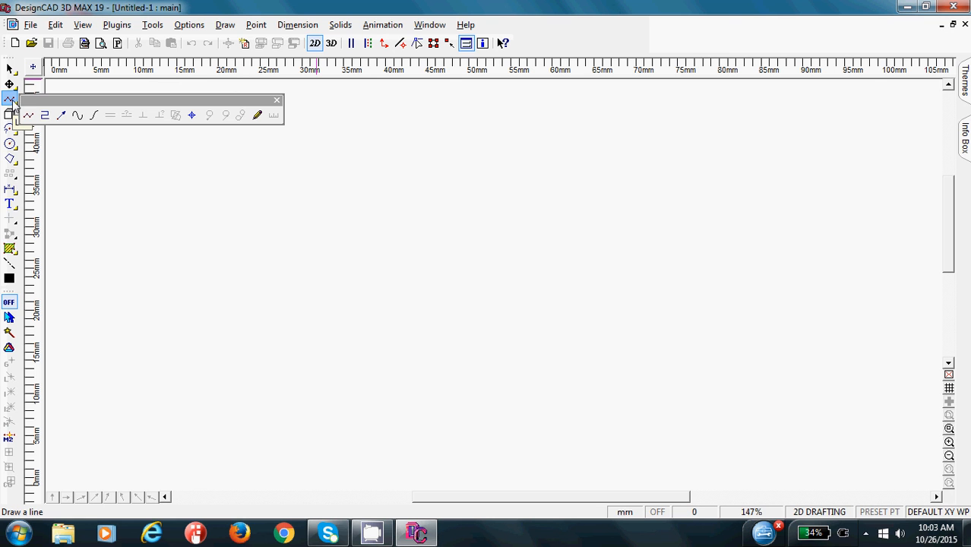
{"action": "left_click", "coordinate": [46, 115]}
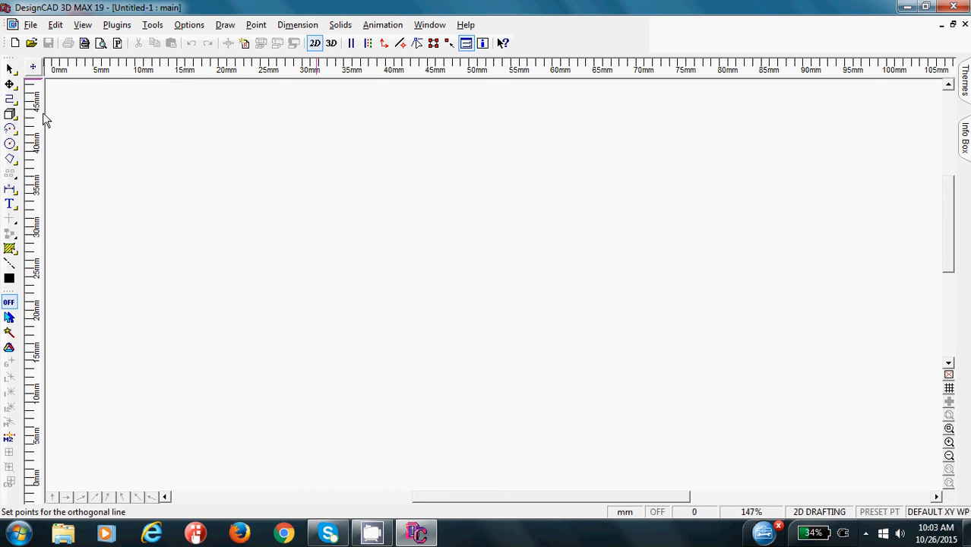
{"action": "left_click", "coordinate": [9, 99]}
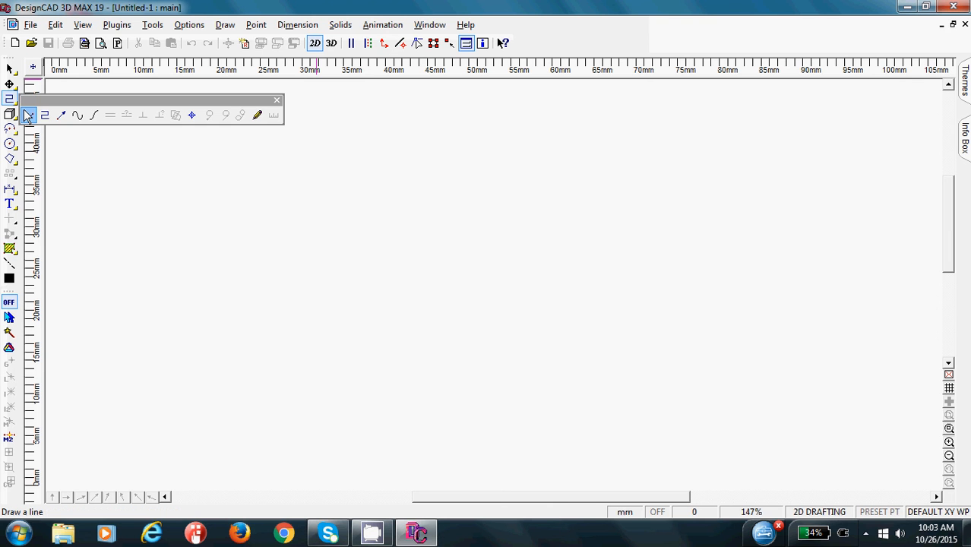
{"action": "left_click", "coordinate": [44, 115]}
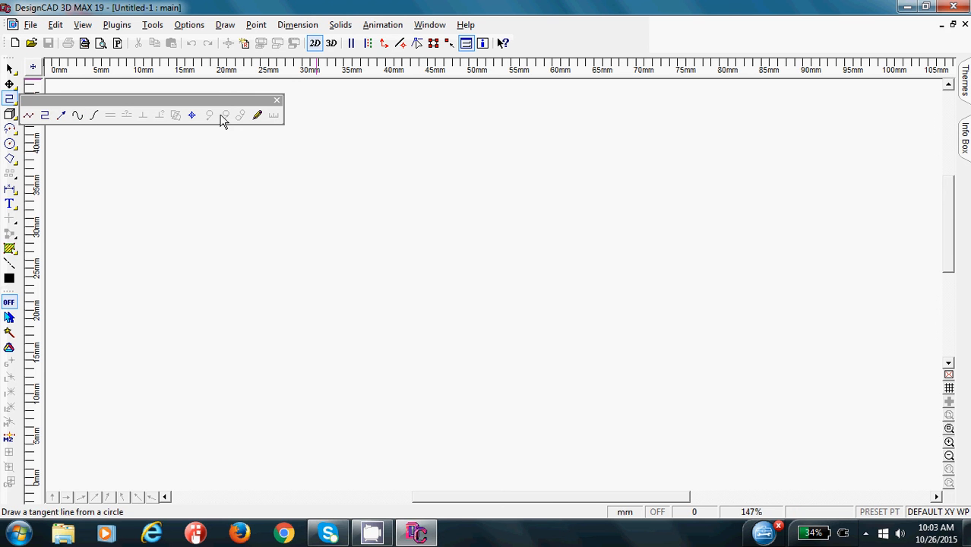
{"action": "left_click", "coordinate": [259, 116]}
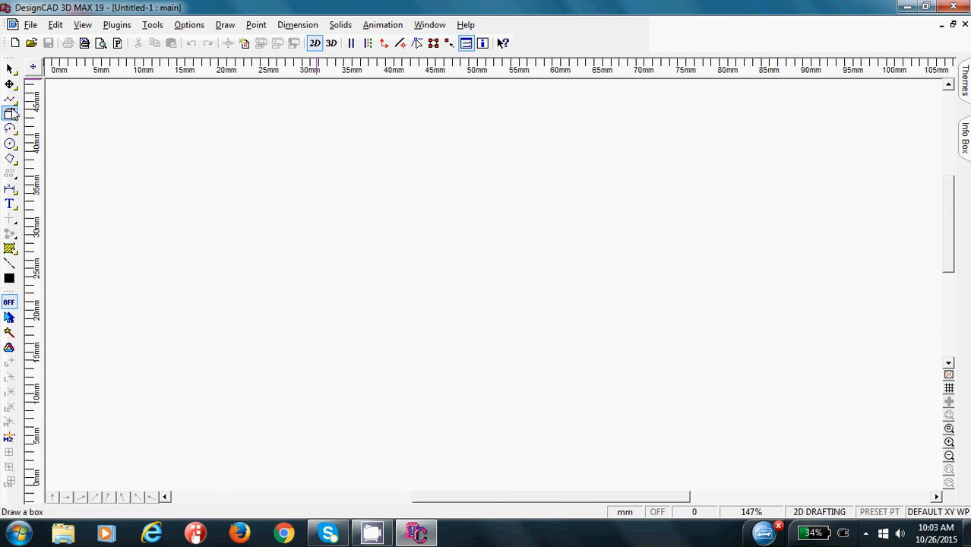
{"action": "mouse_move", "coordinate": [11, 114]}
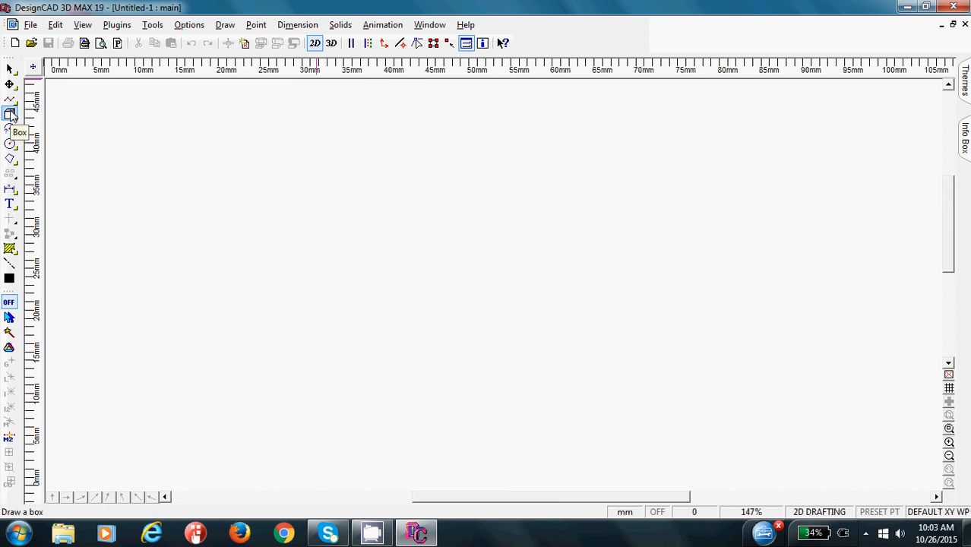
{"action": "left_click", "coordinate": [9, 114]}
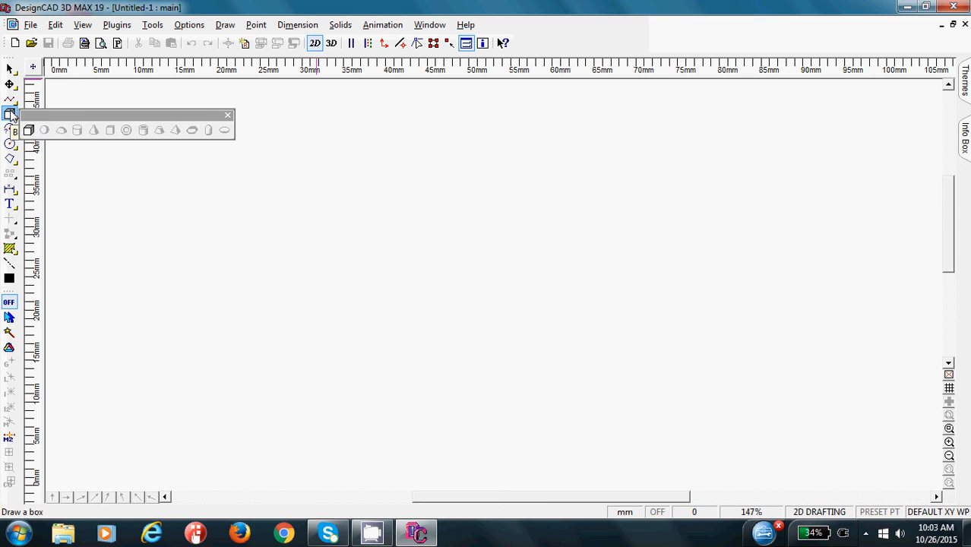
{"action": "mouse_move", "coordinate": [13, 115]}
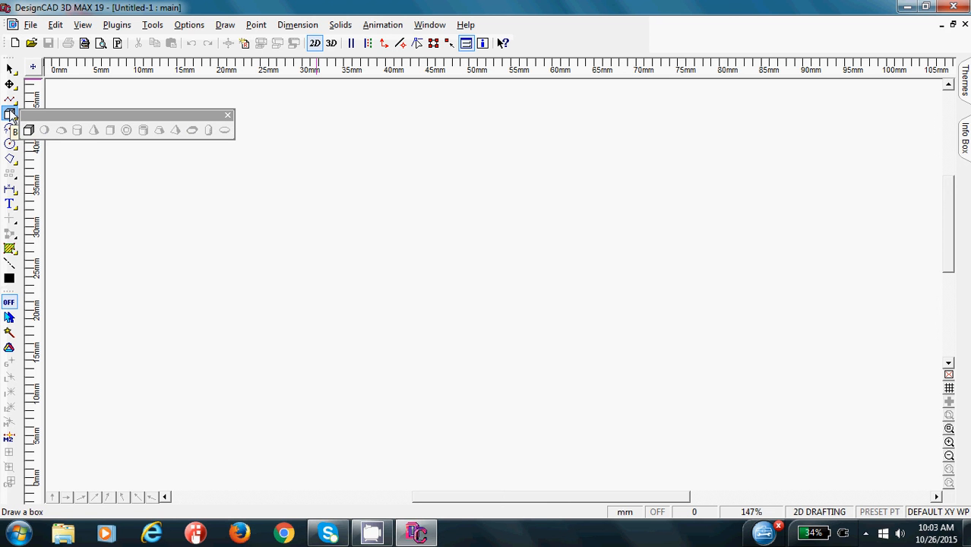
{"action": "left_click", "coordinate": [228, 116]}
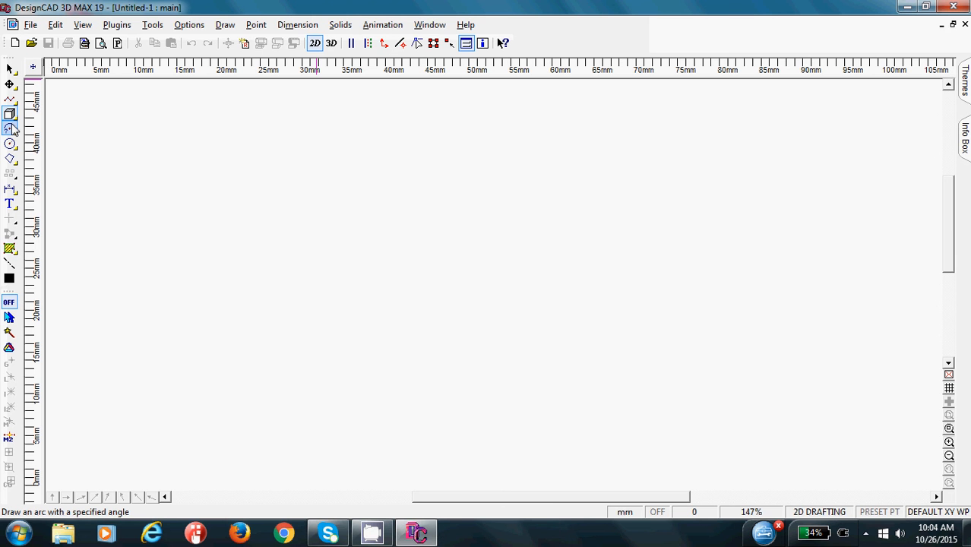
{"action": "left_click", "coordinate": [10, 129]}
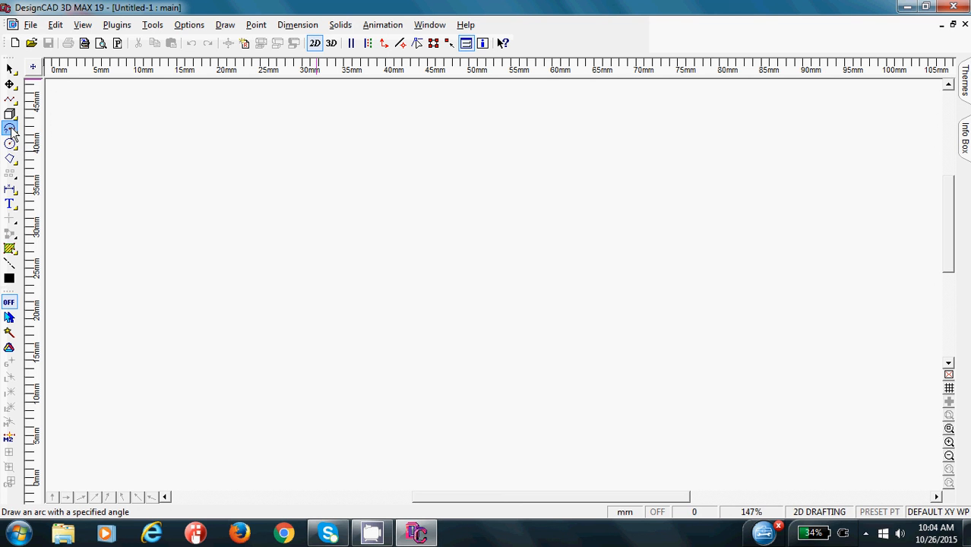
{"action": "left_click", "coordinate": [9, 144]}
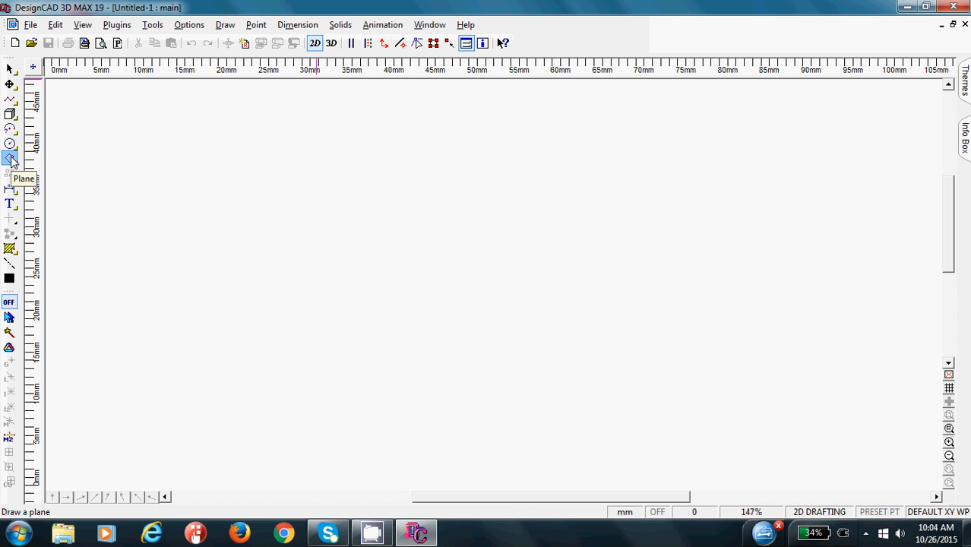
{"action": "left_click", "coordinate": [10, 158]}
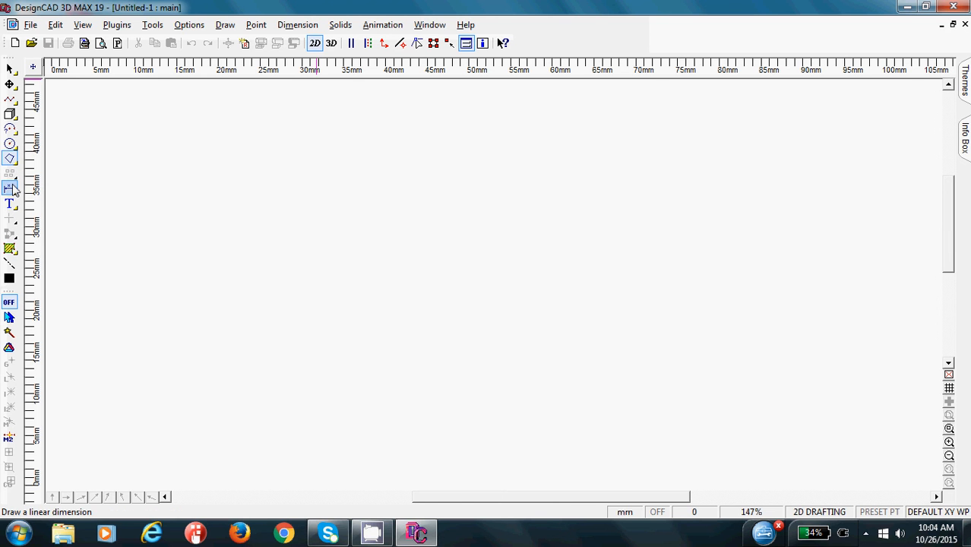
{"action": "left_click", "coordinate": [9, 189]}
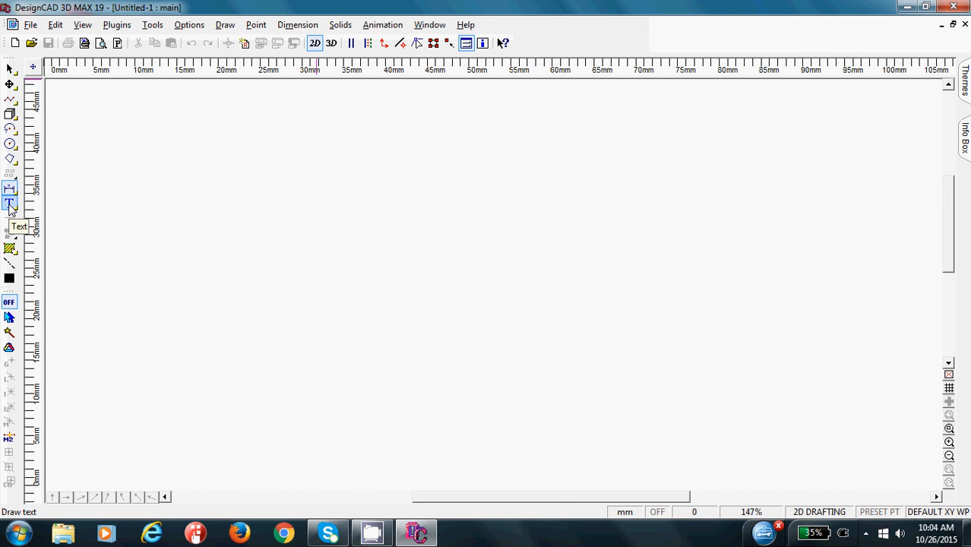
{"action": "left_click", "coordinate": [9, 204]}
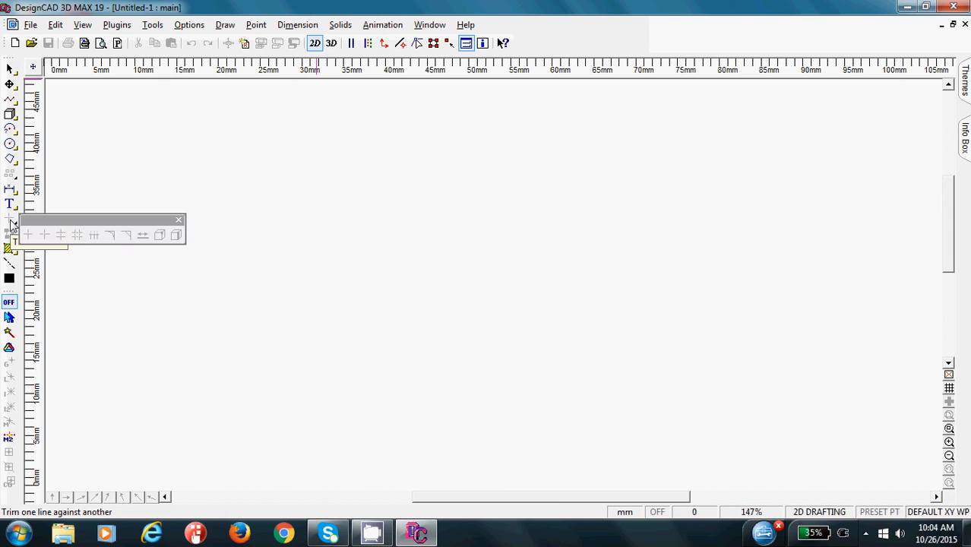
{"action": "mouse_move", "coordinate": [82, 234]}
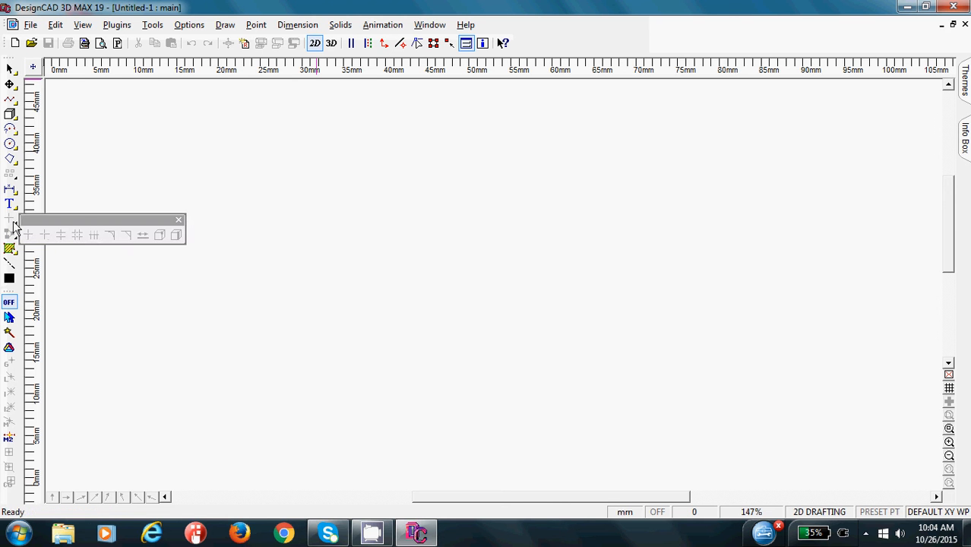
{"action": "mouse_move", "coordinate": [12, 243]}
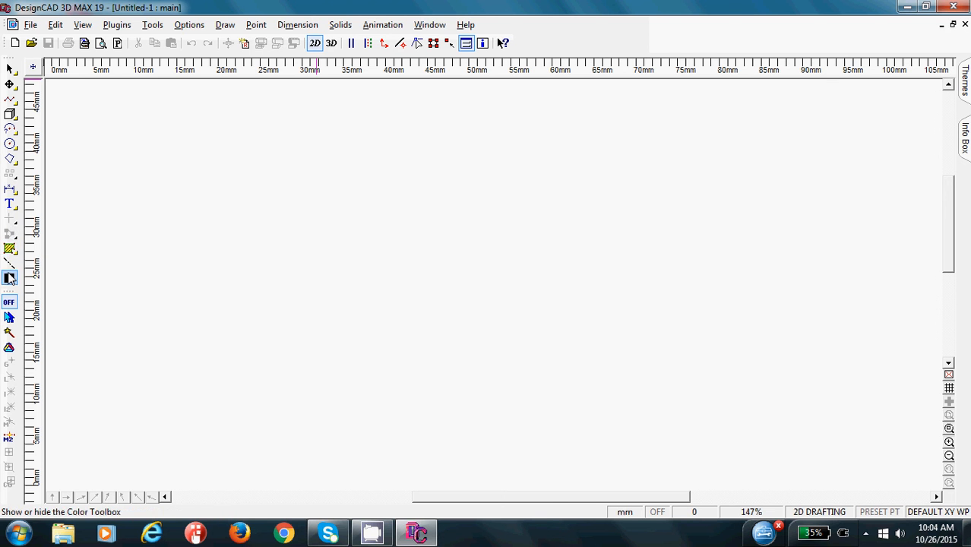
{"action": "mouse_move", "coordinate": [9, 280]}
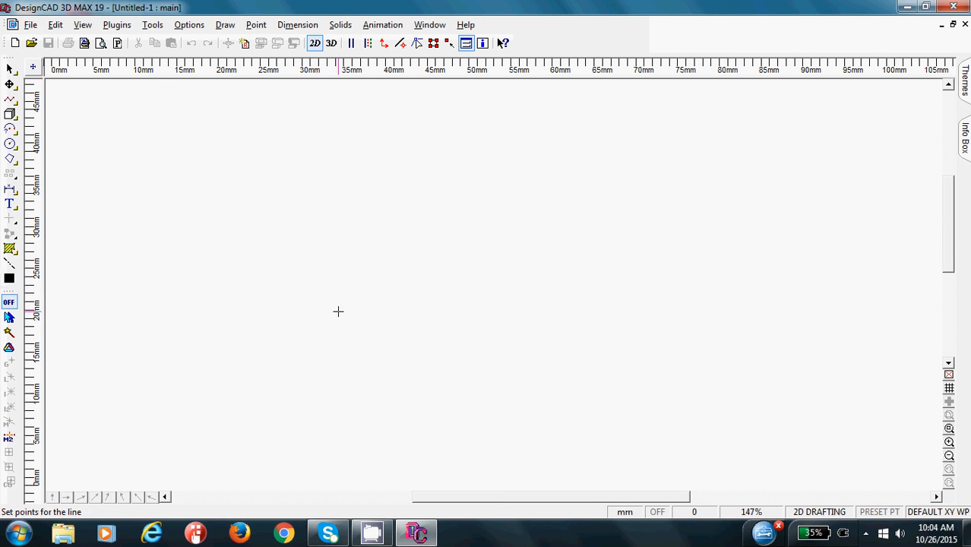
{"action": "mouse_move", "coordinate": [963, 469]}
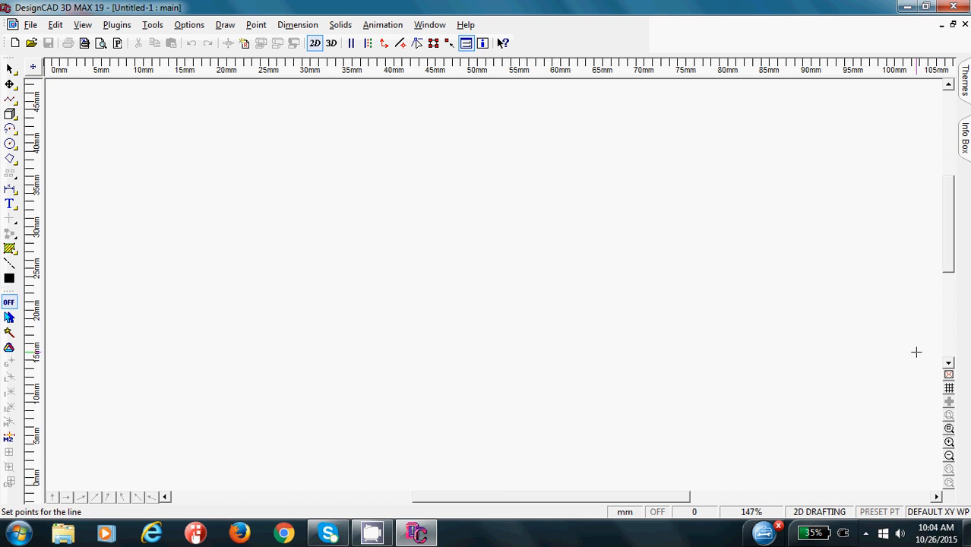
Place a corner point of the rectangle on the millimetre canvas.
{"action": "left_click", "coordinate": [9, 99]}
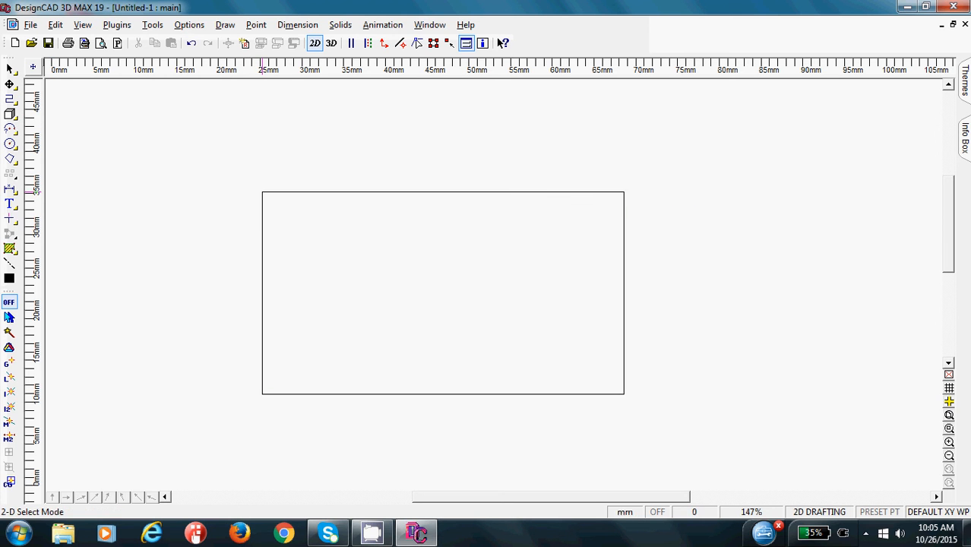
{"action": "mouse_move", "coordinate": [601, 304]}
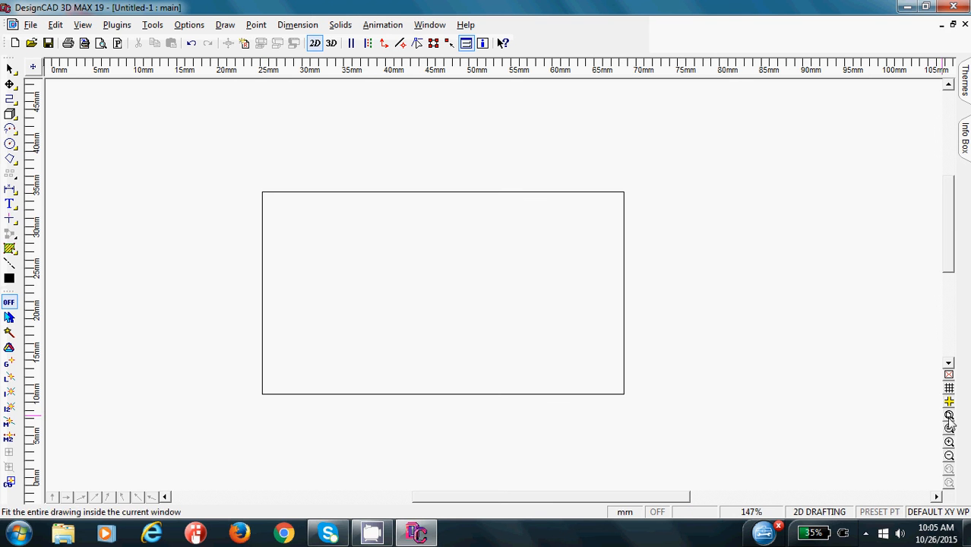
{"action": "mouse_move", "coordinate": [948, 417]}
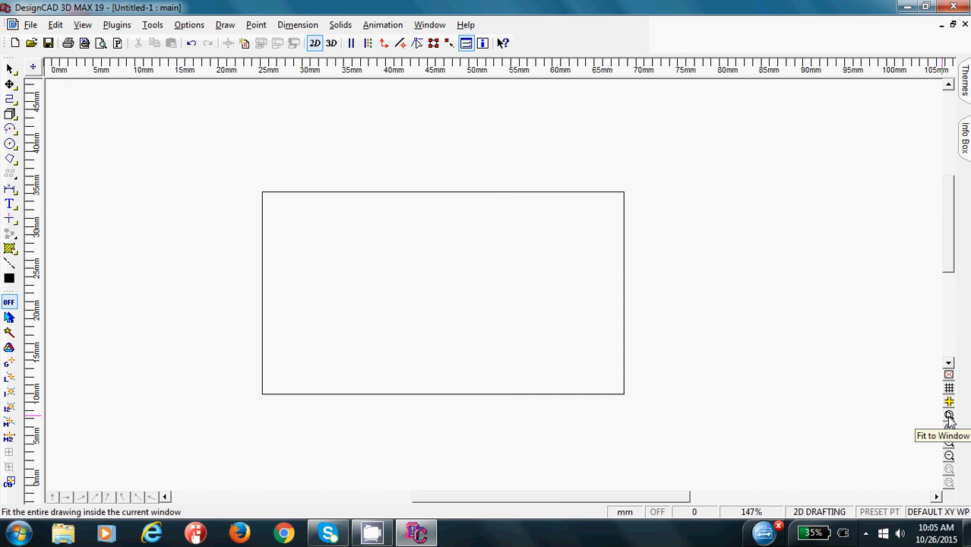
Fit the drawing to the window, then Zoom Window onto the rectangle's top-left corner.
{"action": "left_click", "coordinate": [948, 416]}
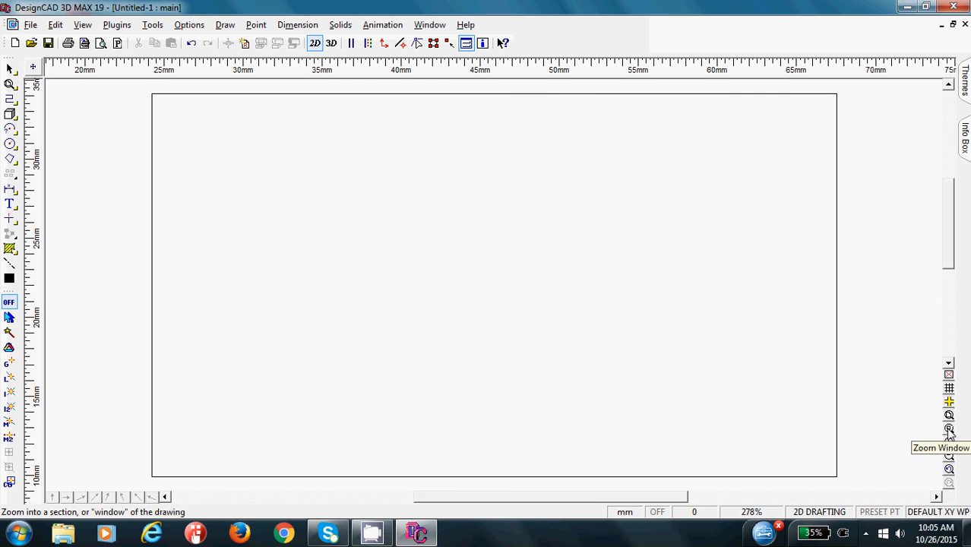
{"action": "left_click", "coordinate": [948, 428]}
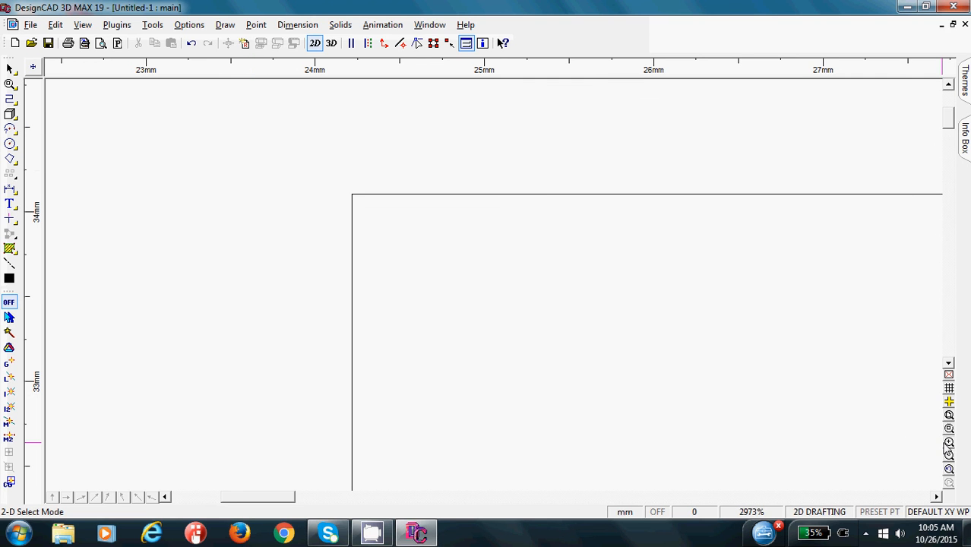
{"action": "mouse_move", "coordinate": [948, 444]}
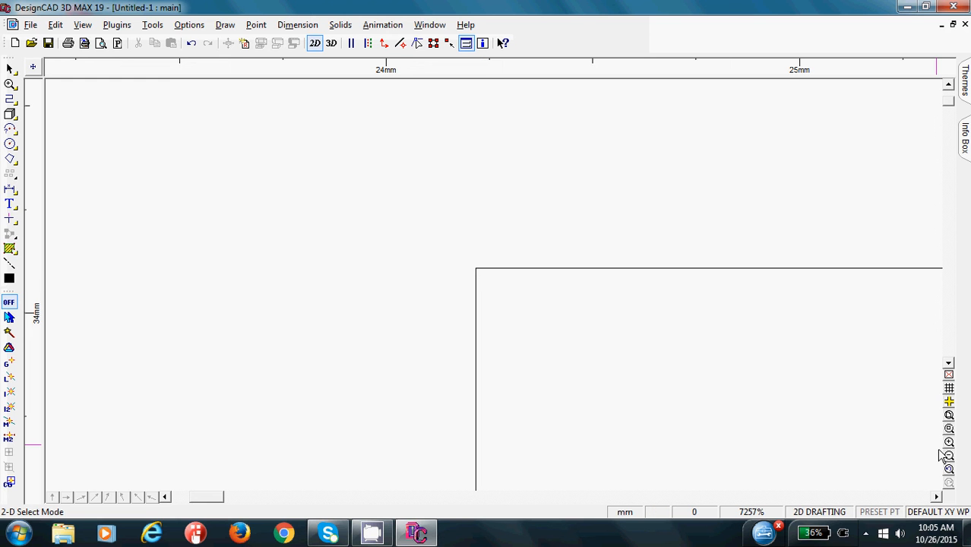
Zoom out twice so the full rectangle is visible in the window again.
{"action": "left_click", "coordinate": [948, 455]}
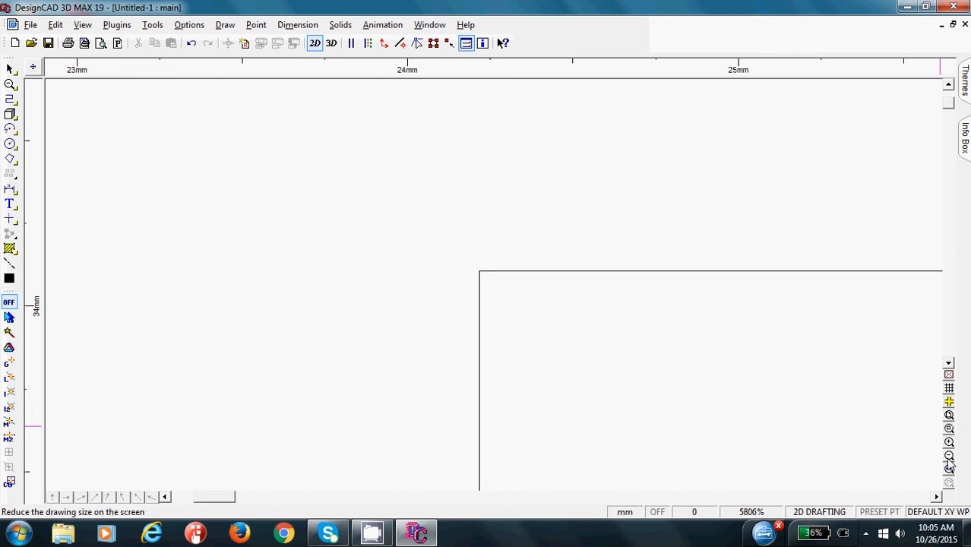
{"action": "left_click", "coordinate": [948, 456]}
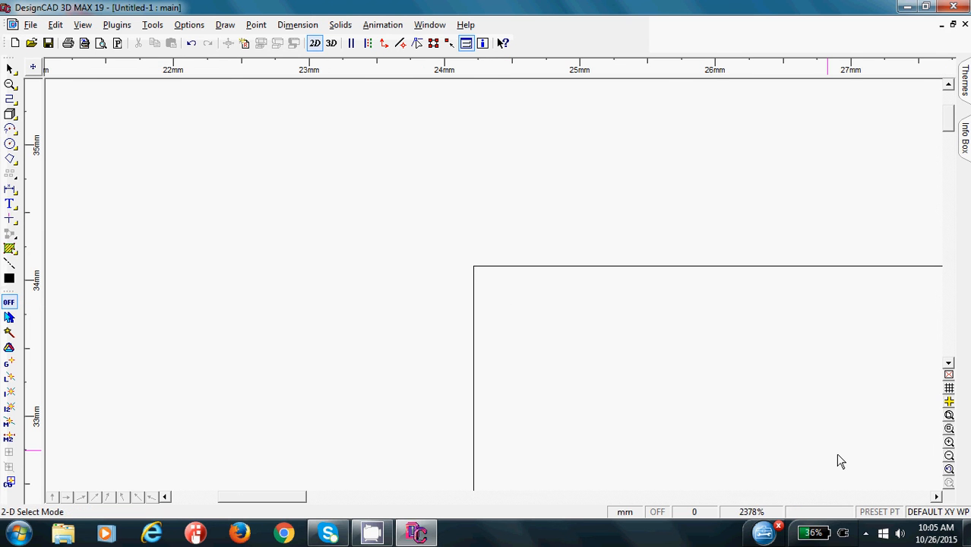
{"action": "mouse_move", "coordinate": [948, 470]}
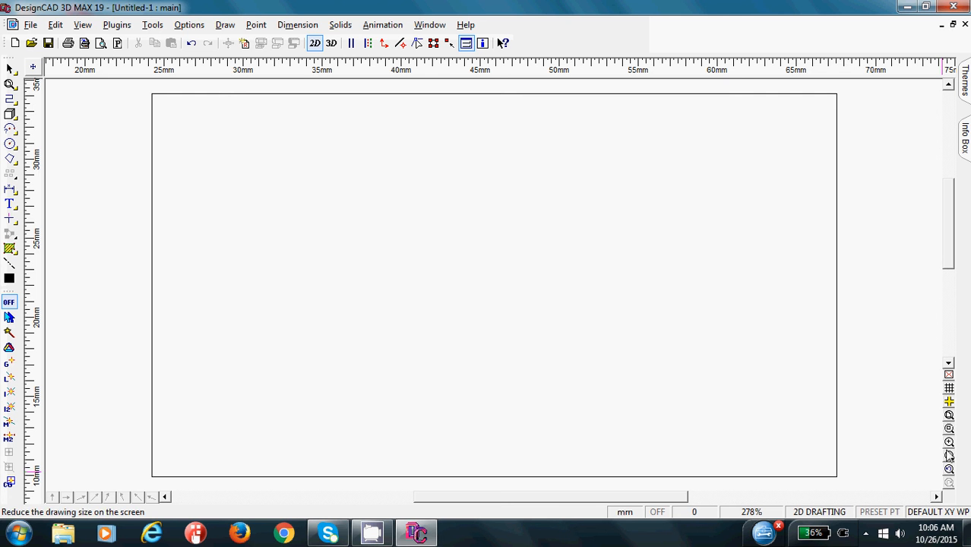
{"action": "mouse_move", "coordinate": [948, 456]}
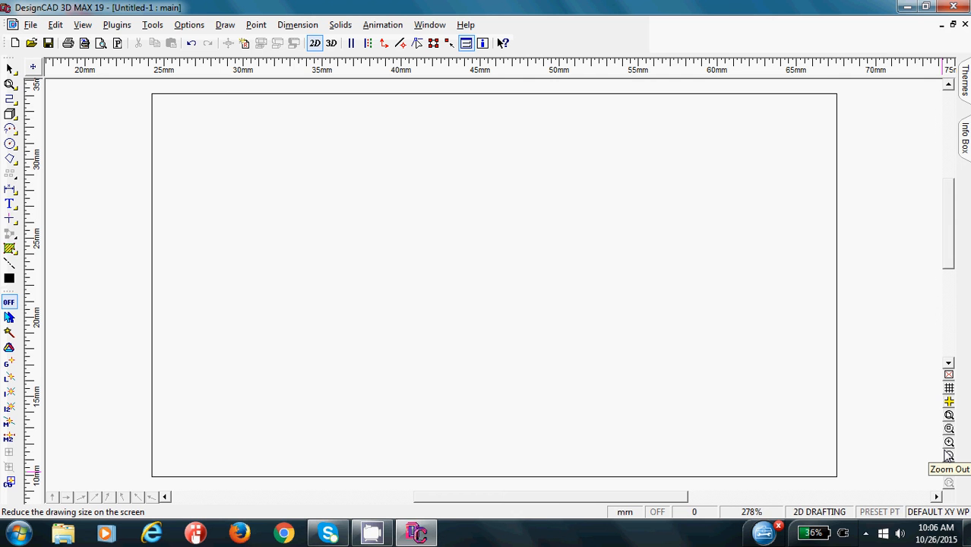